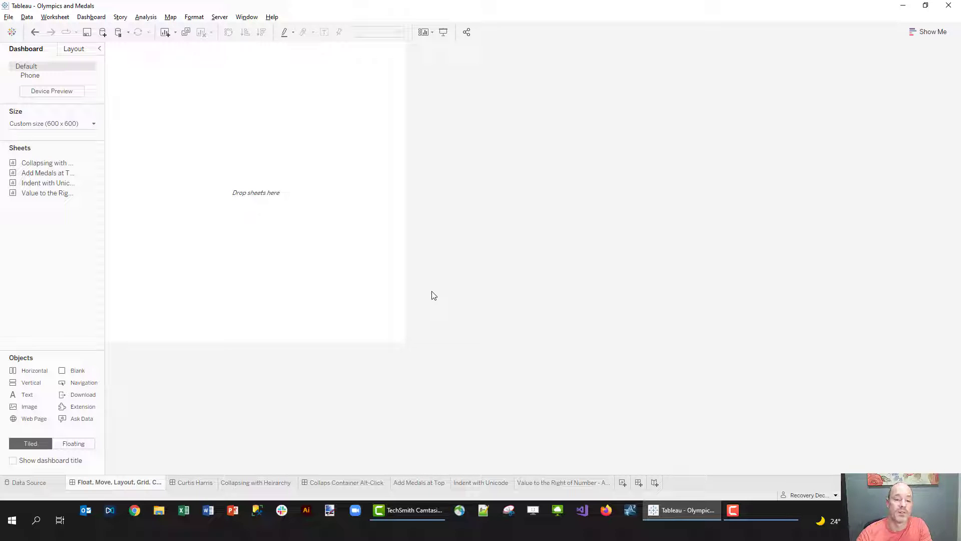
pyautogui.moveTo(260, 319)
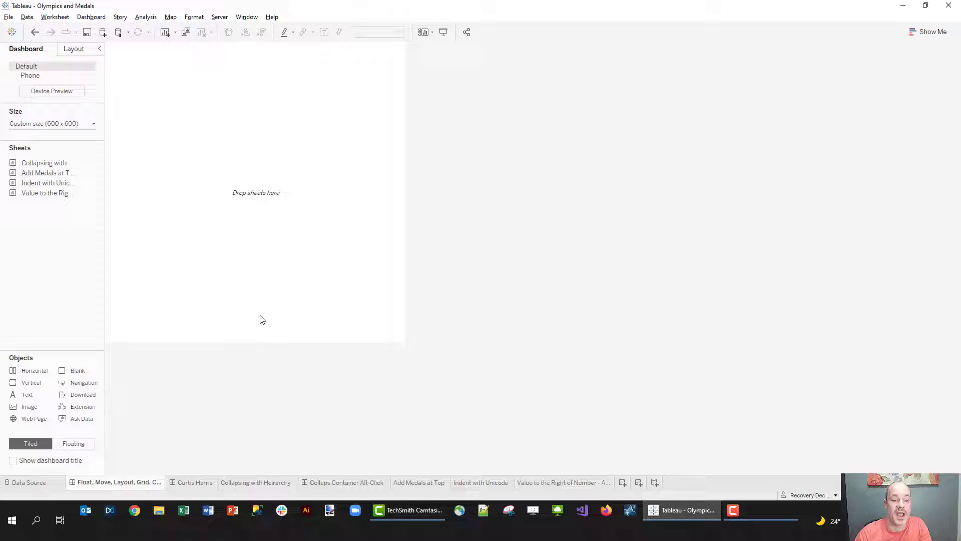
pyautogui.moveTo(196, 281)
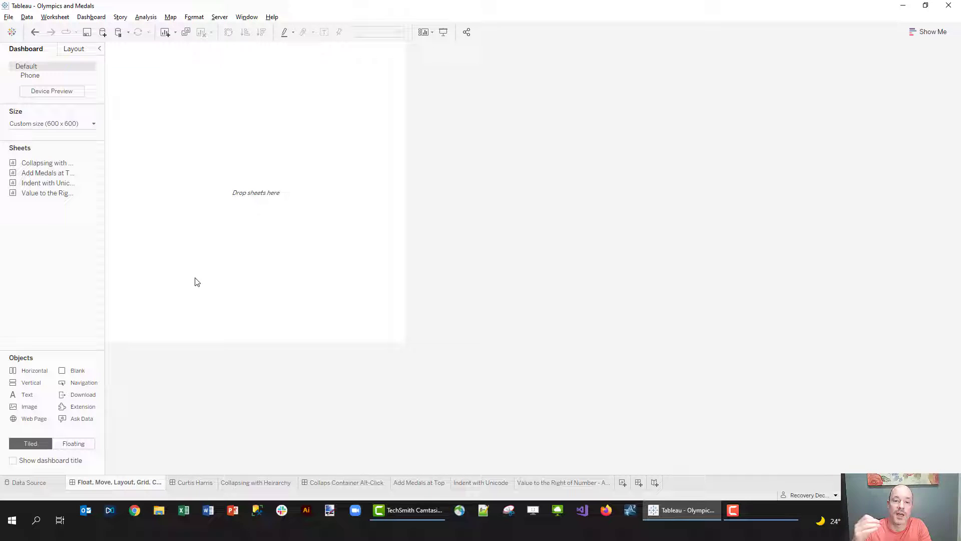
pyautogui.moveTo(78, 136)
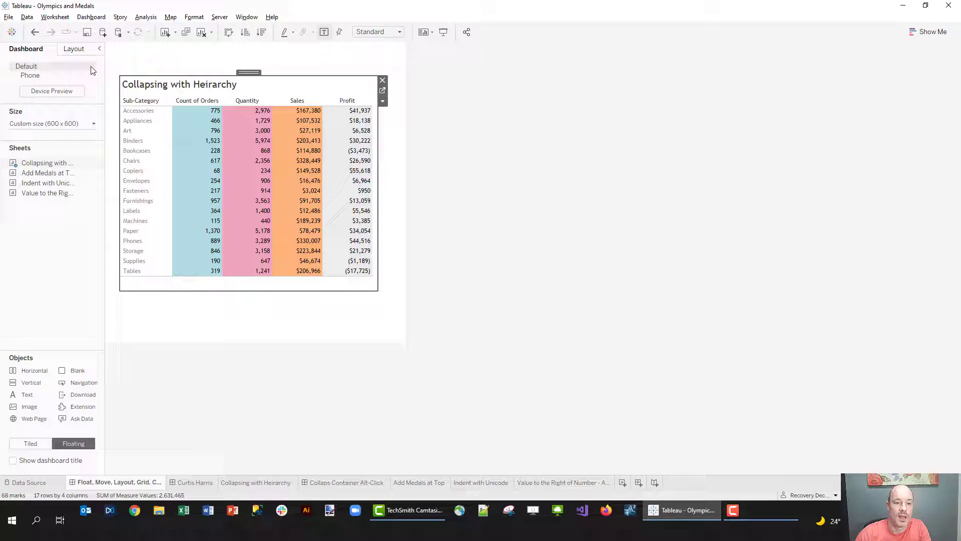
# Step: Add a dashboard-sized floating vertical container holding the Collapsing with Heirarchy and Indent with Unicode sheets
pyautogui.click(74, 49)
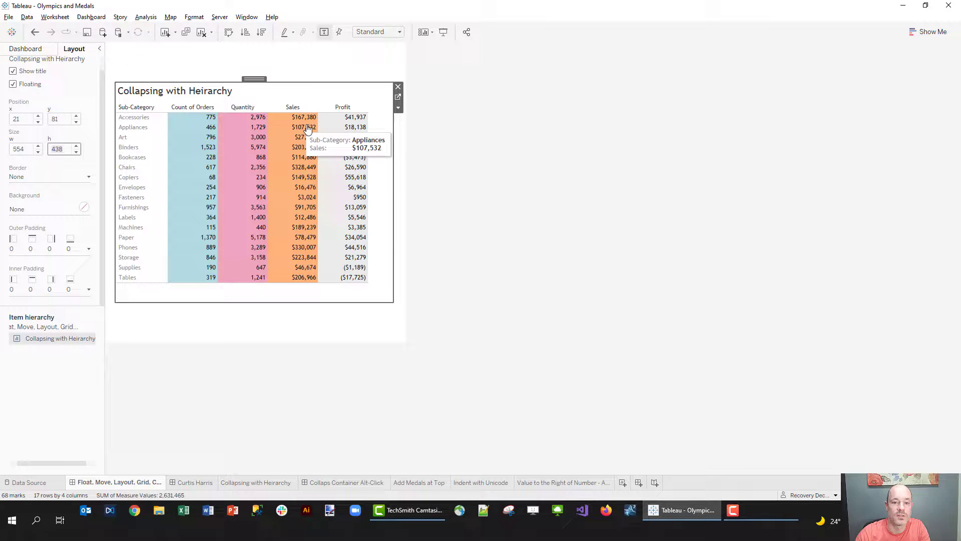
pyautogui.moveTo(376, 96)
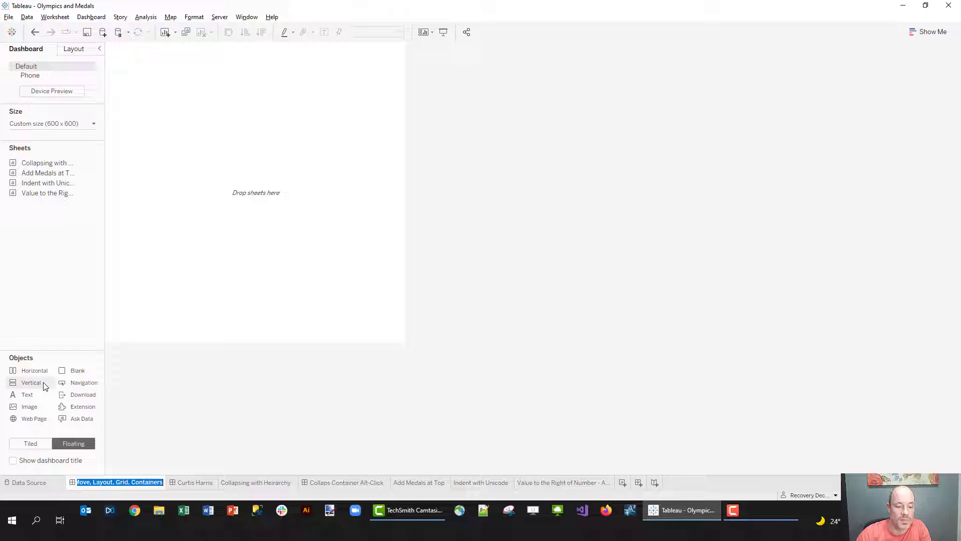
pyautogui.moveTo(33, 371)
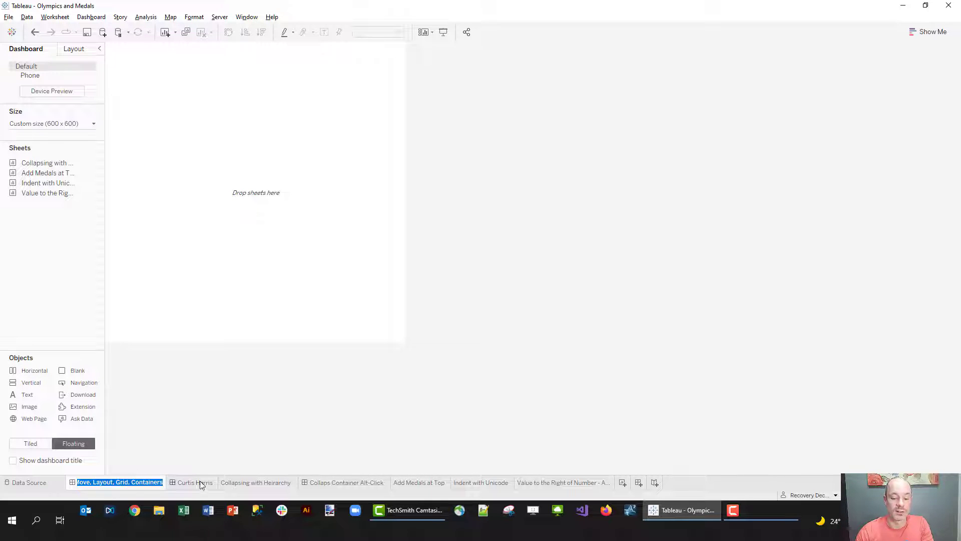
pyautogui.click(195, 483)
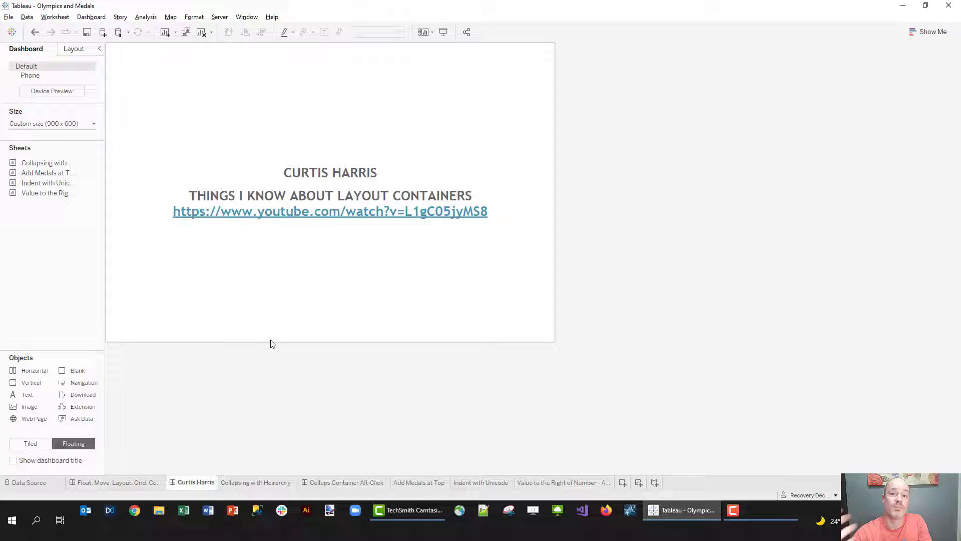
pyautogui.moveTo(114, 486)
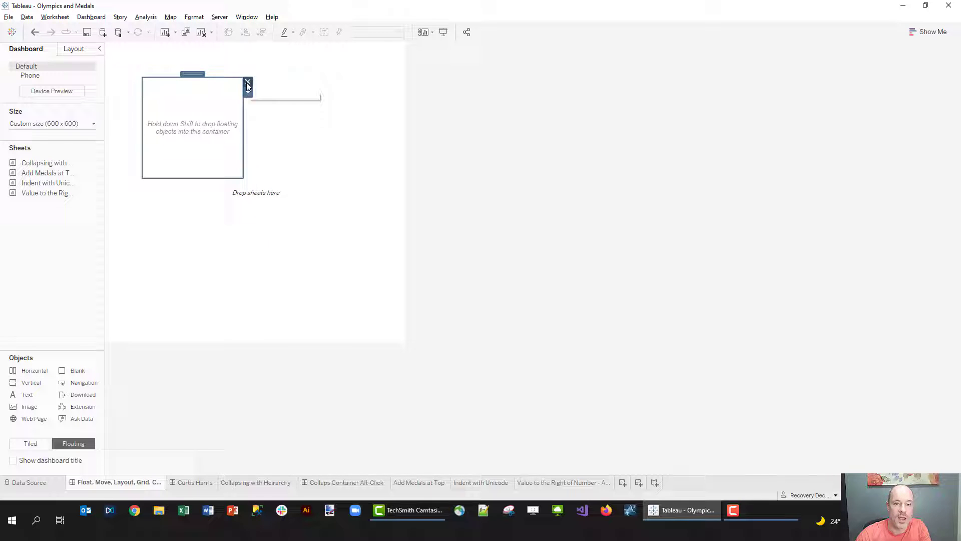
pyautogui.click(248, 83)
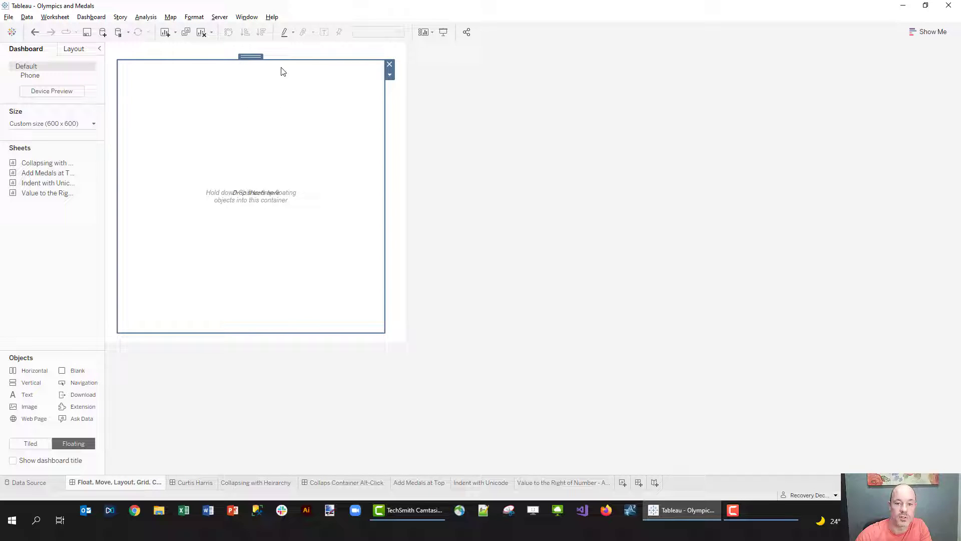
pyautogui.moveTo(284, 243)
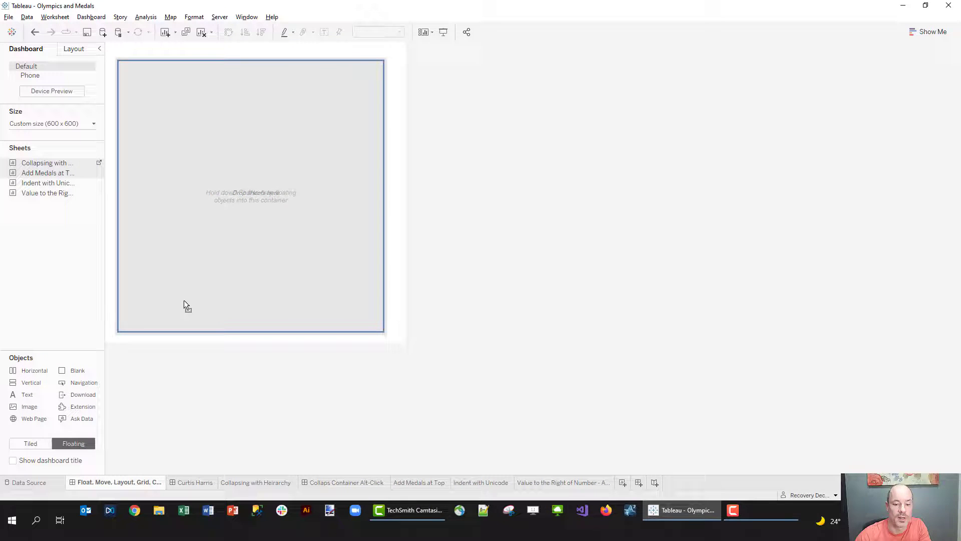
pyautogui.moveTo(47, 163); pyautogui.dragTo(250, 196)
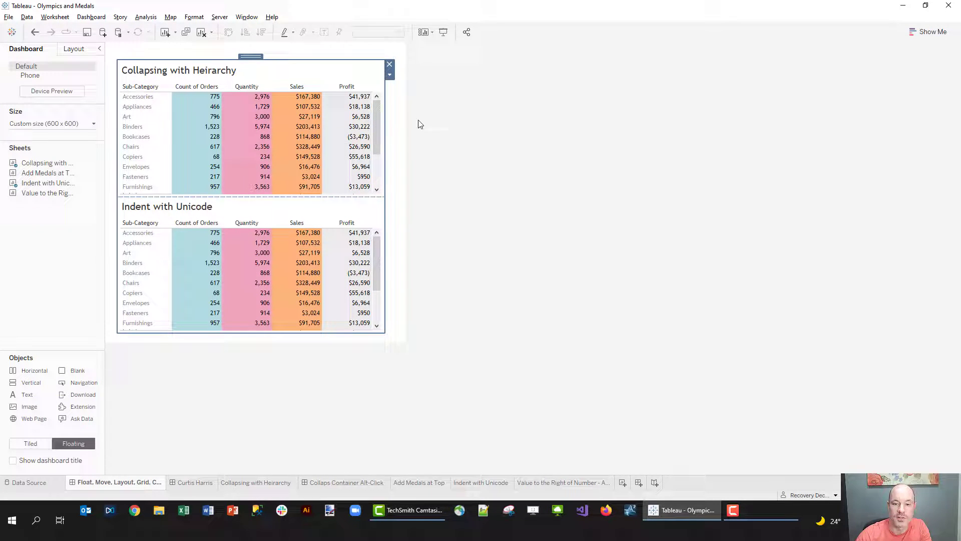
pyautogui.click(389, 64)
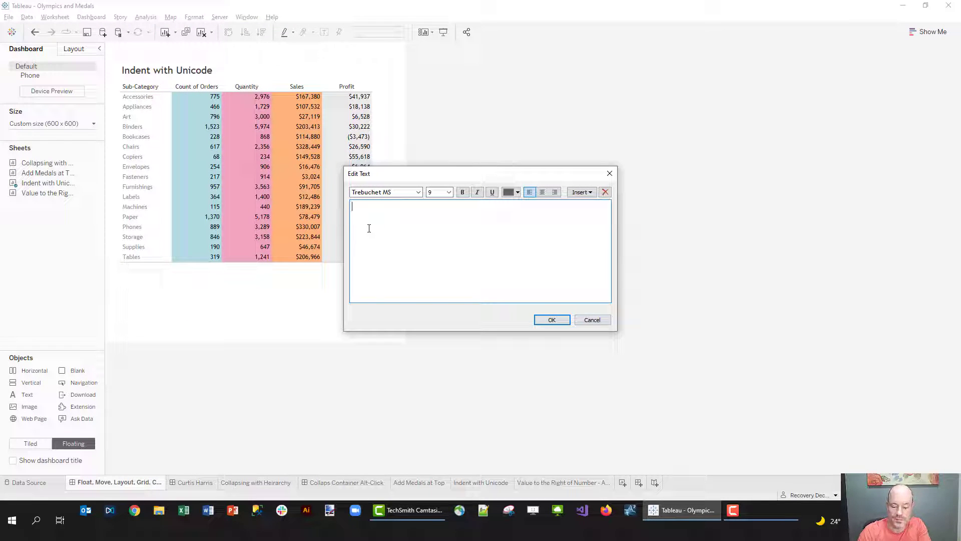
# Step: Add a 'TITLE HERE' text object and navigation buttons above the Indent with Unicode table
pyautogui.write('TITLE HERE')
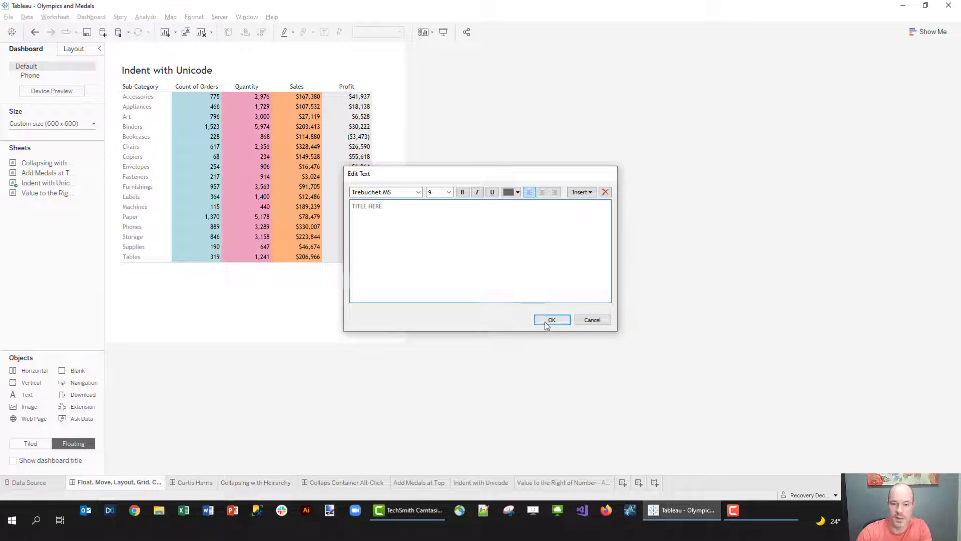
pyautogui.click(551, 320)
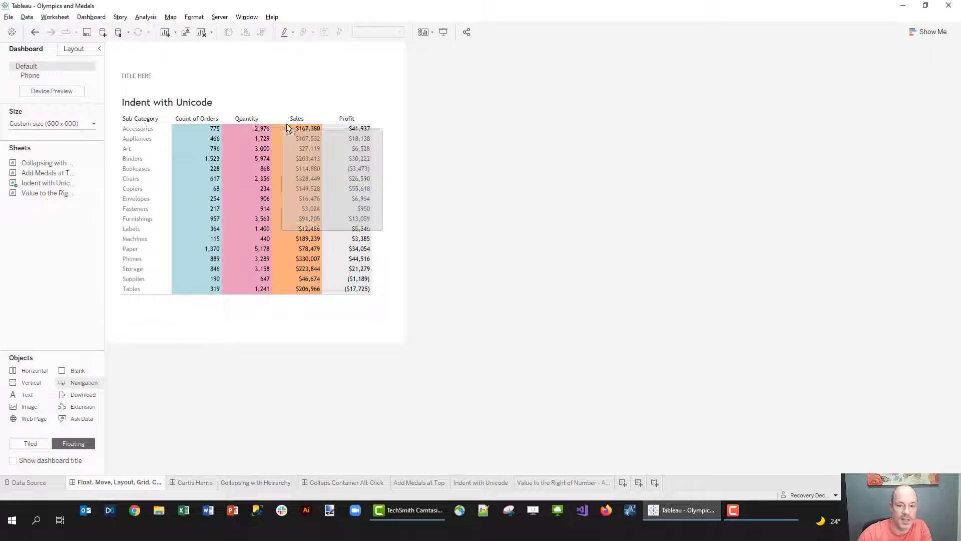
pyautogui.click(268, 418)
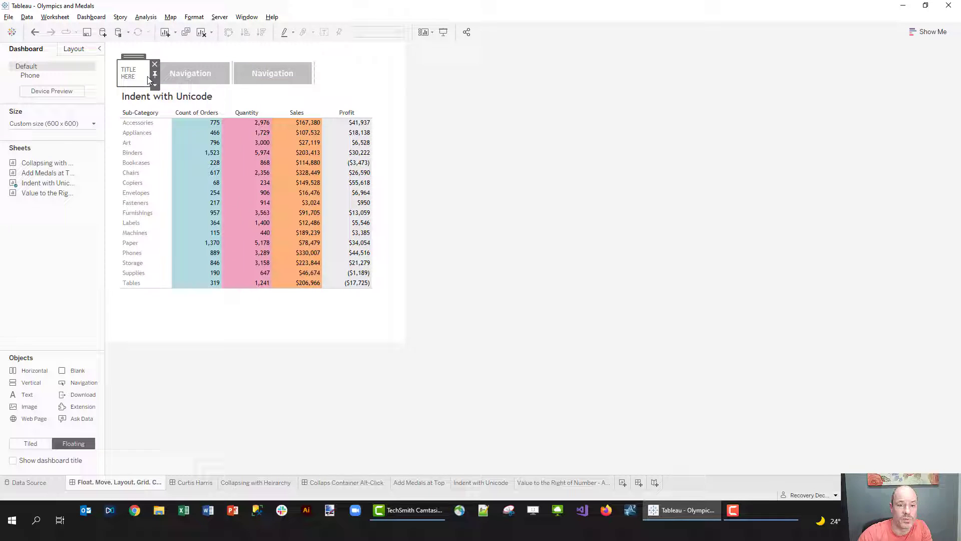
# Step: Set unequal inner padding with 22 at the bottom of TITLE HERE, then show the layout-containers dashboard
pyautogui.click(135, 73)
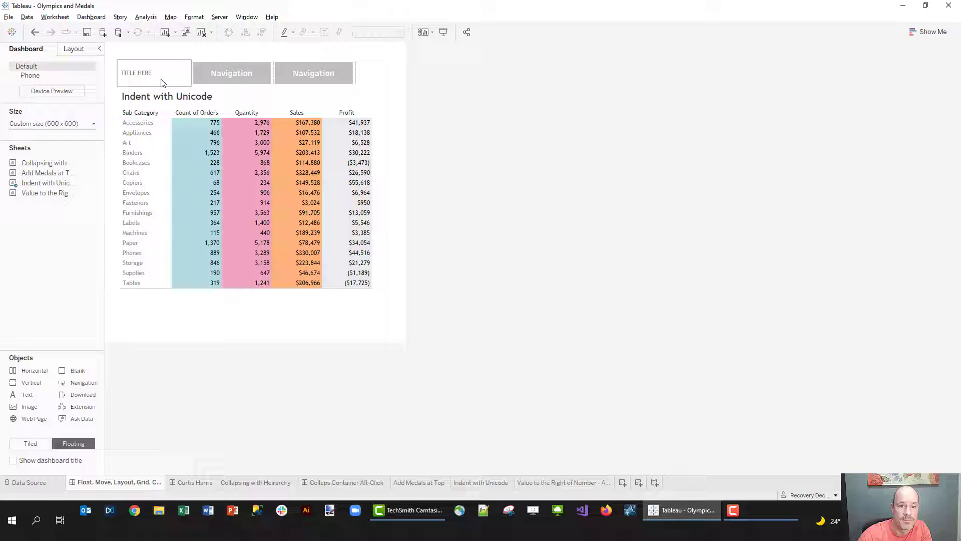
pyautogui.click(73, 49)
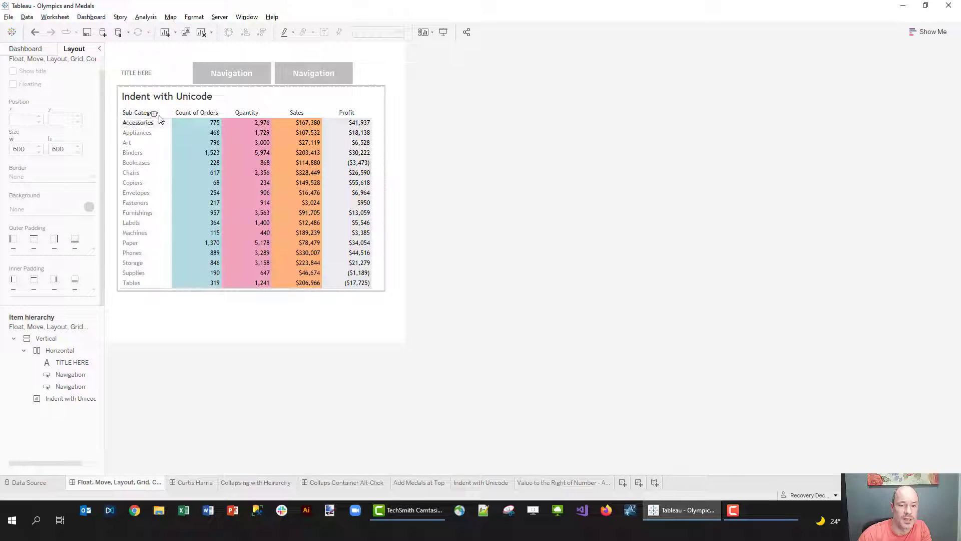
pyautogui.click(136, 72)
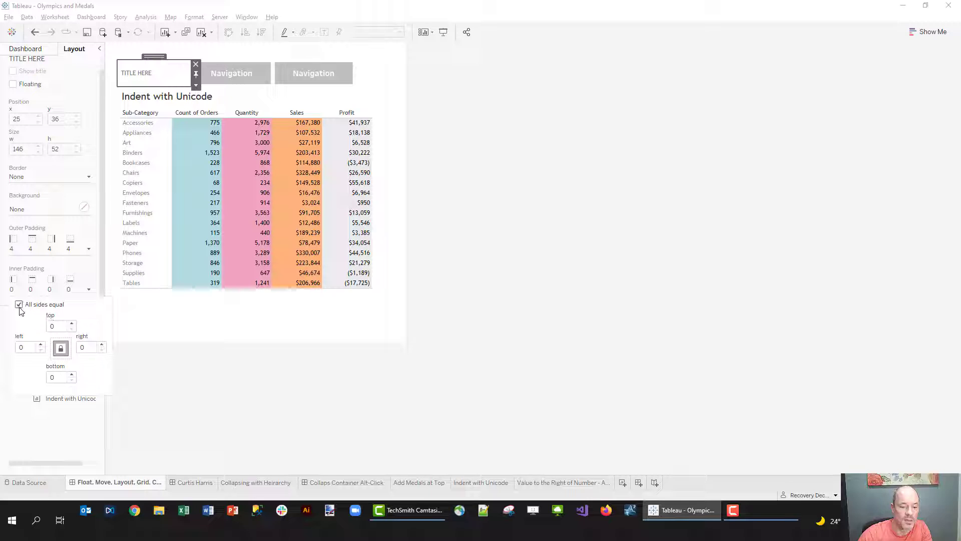
pyautogui.click(18, 304)
pyautogui.write('22')
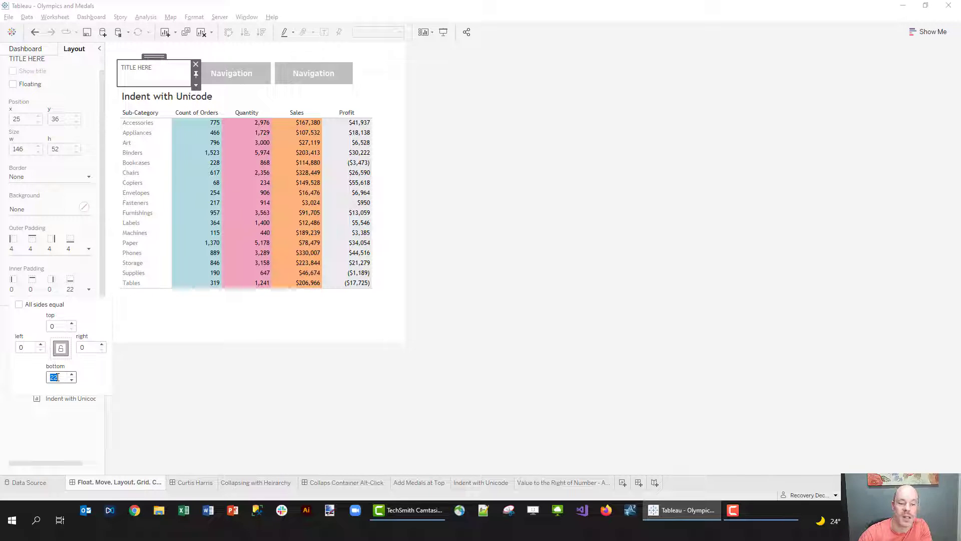
pyautogui.click(195, 483)
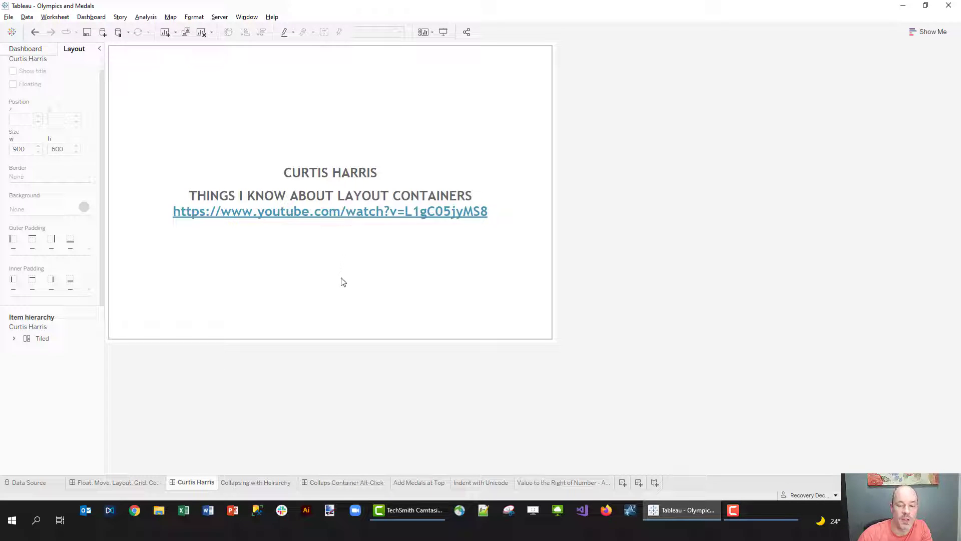
pyautogui.moveTo(346, 317)
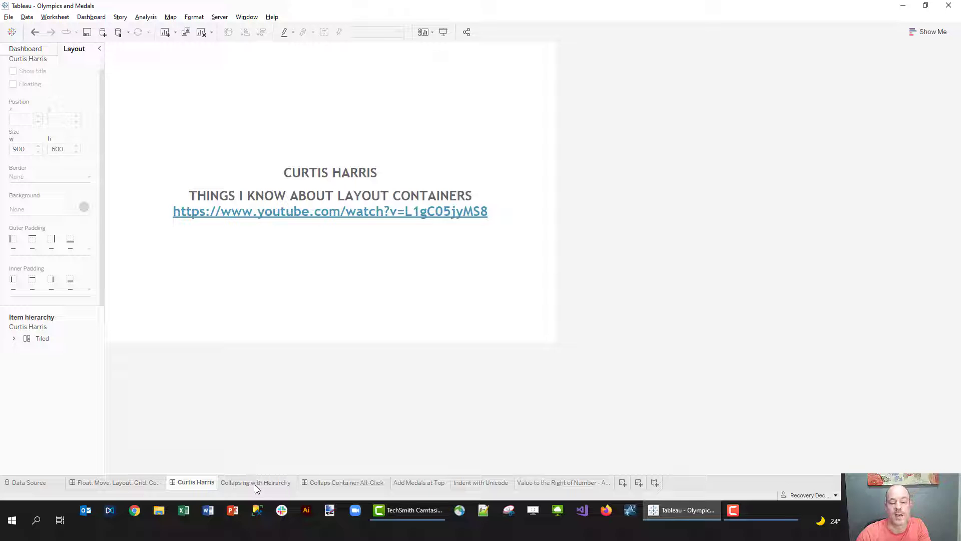
pyautogui.click(256, 482)
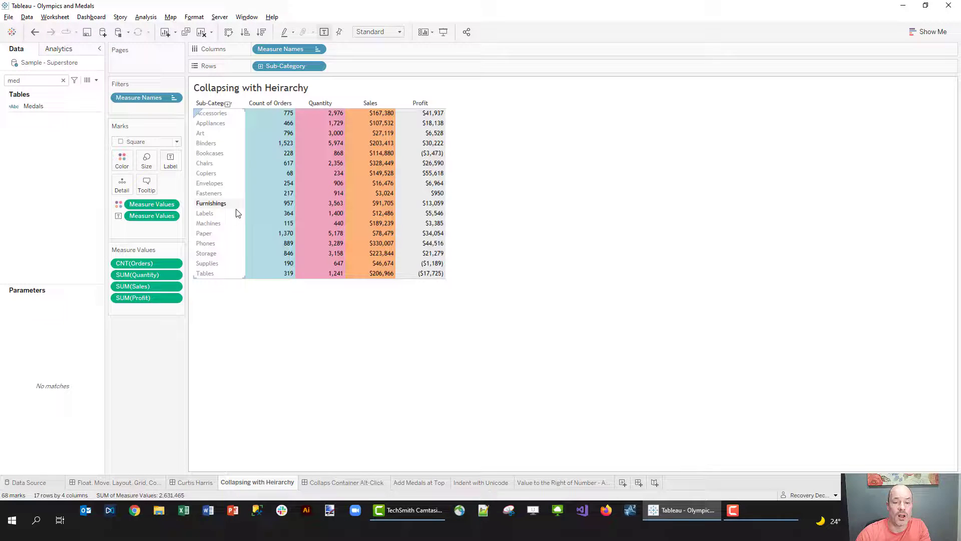
pyautogui.moveTo(352, 183)
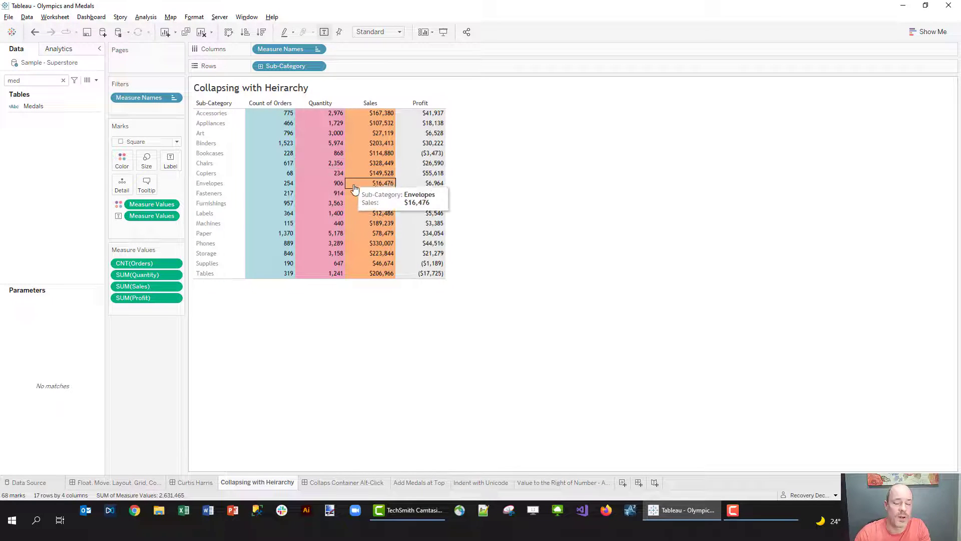
pyautogui.moveTo(215, 107)
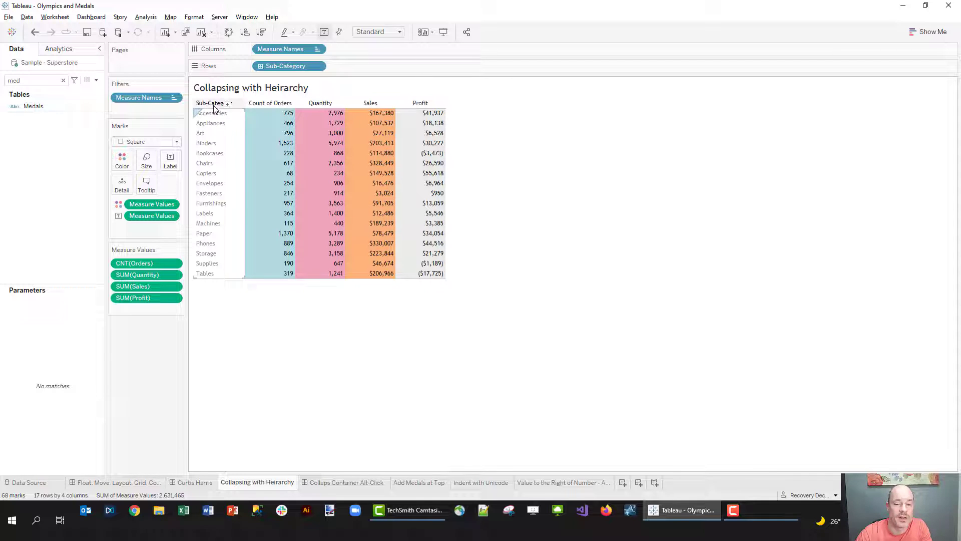
pyautogui.moveTo(470, 297)
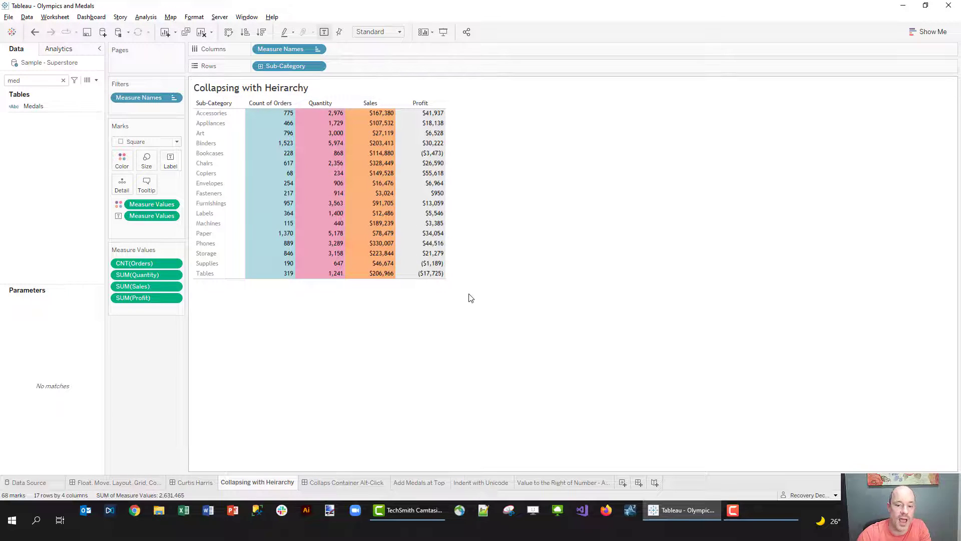
pyautogui.moveTo(335, 320)
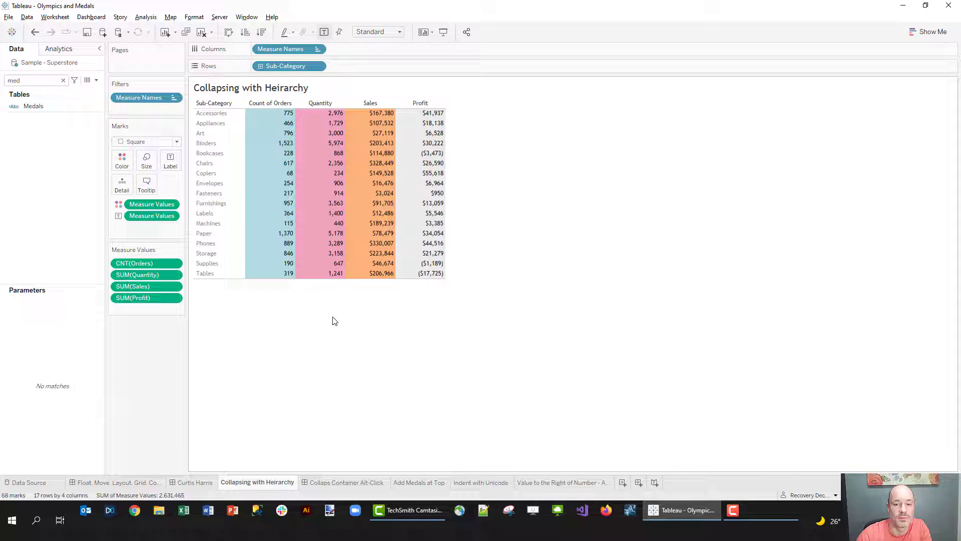
pyautogui.moveTo(355, 337)
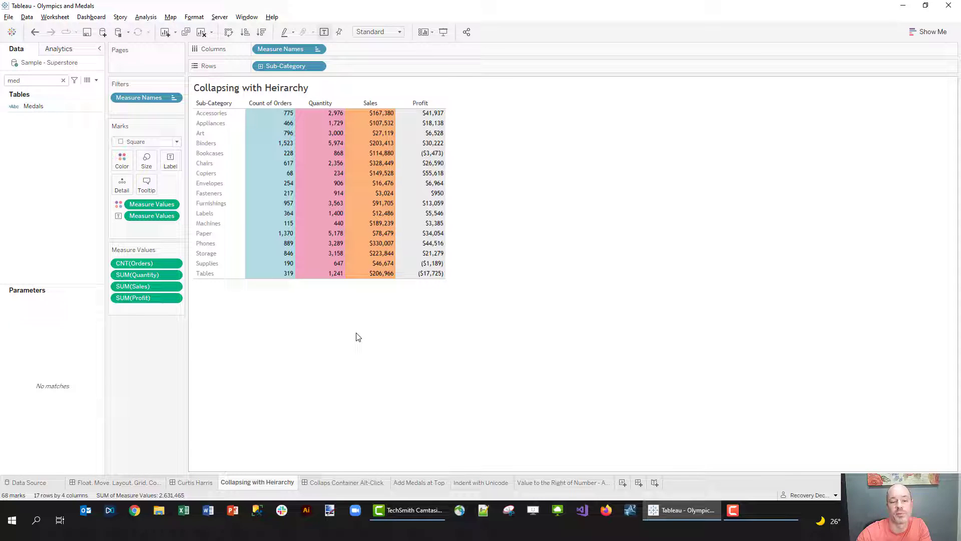
# Step: Replace Sub-Category with Category on Rows and view the Collaps Container Alt-Click dashboard
pyautogui.click(63, 80)
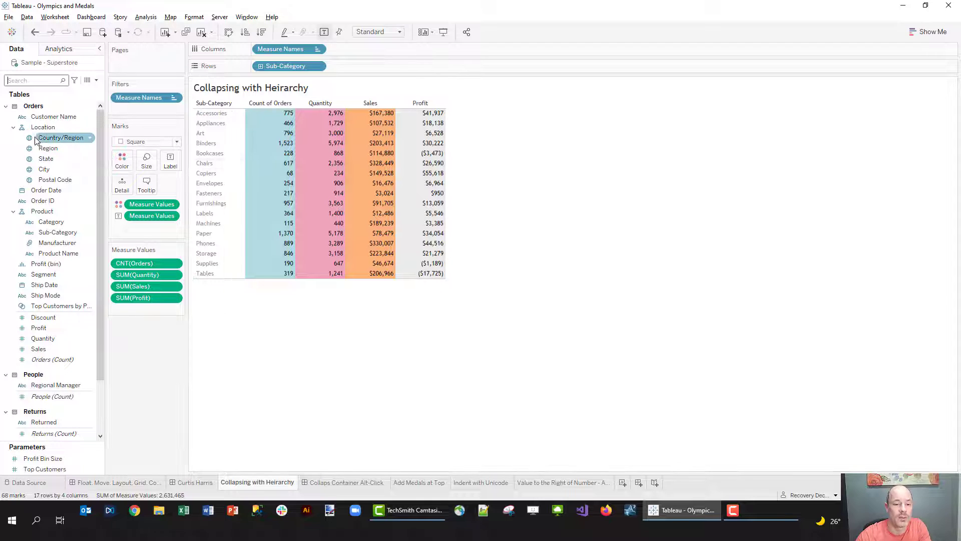
pyautogui.click(14, 126)
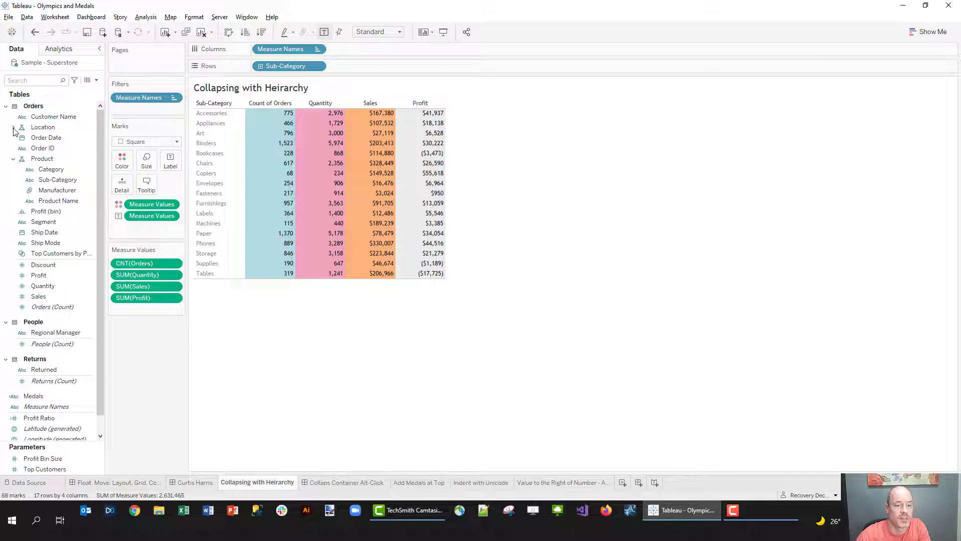
pyautogui.click(13, 127)
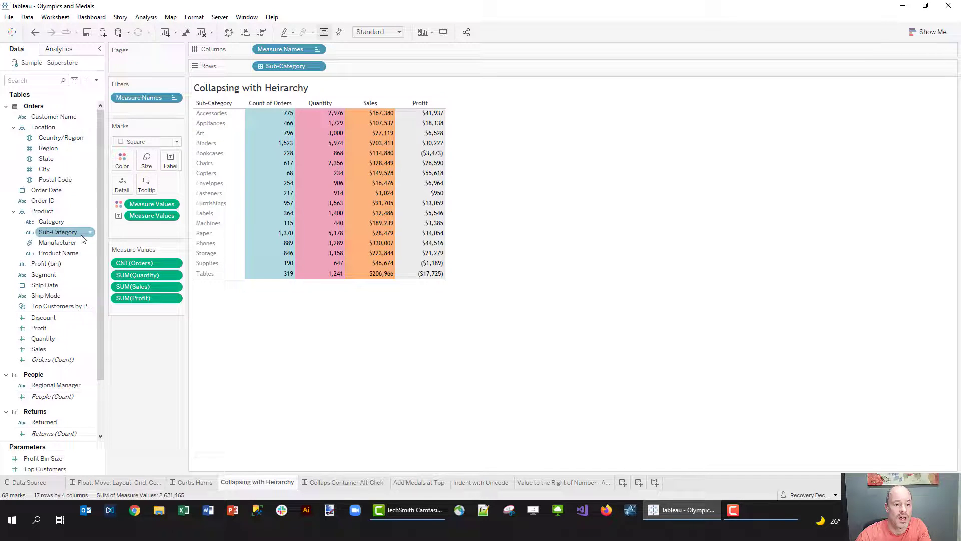
pyautogui.click(42, 211)
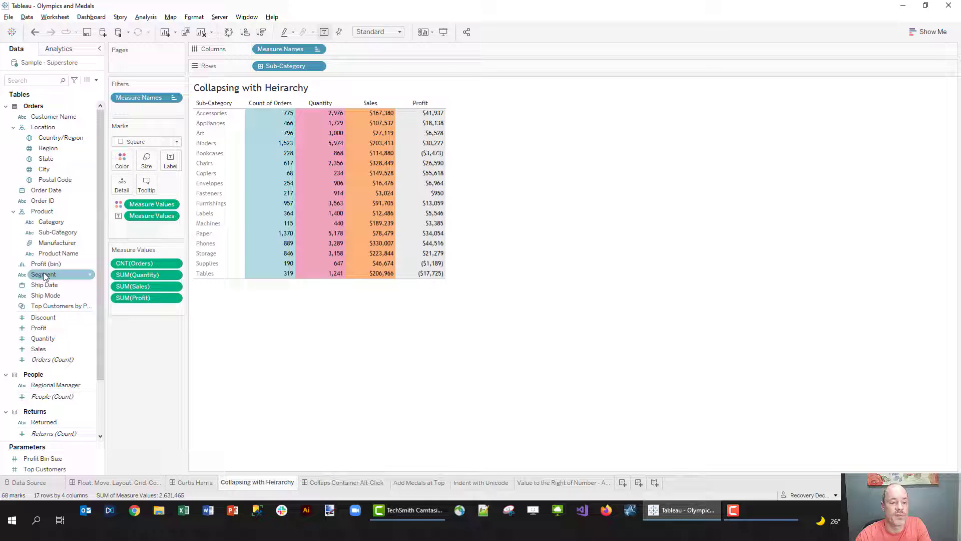
pyautogui.moveTo(46, 295)
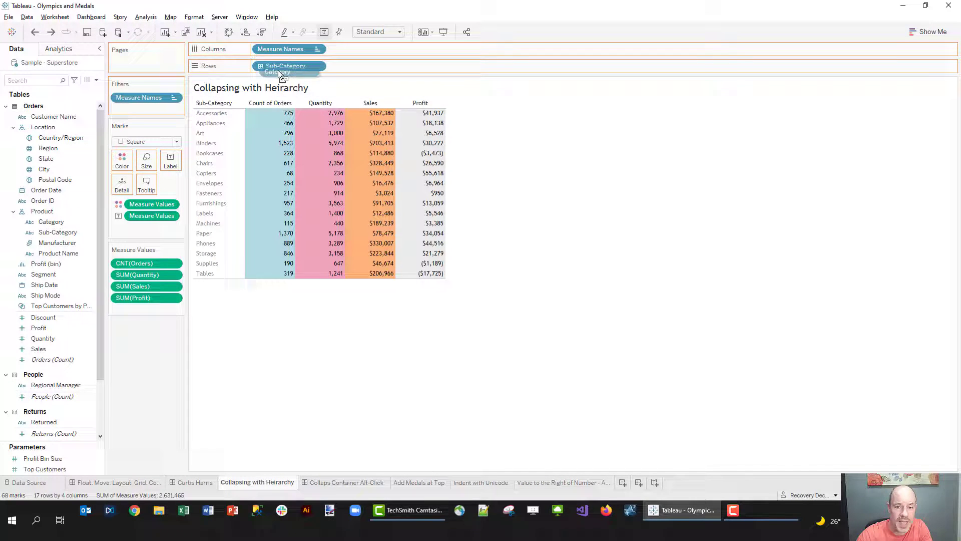
pyautogui.click(260, 65)
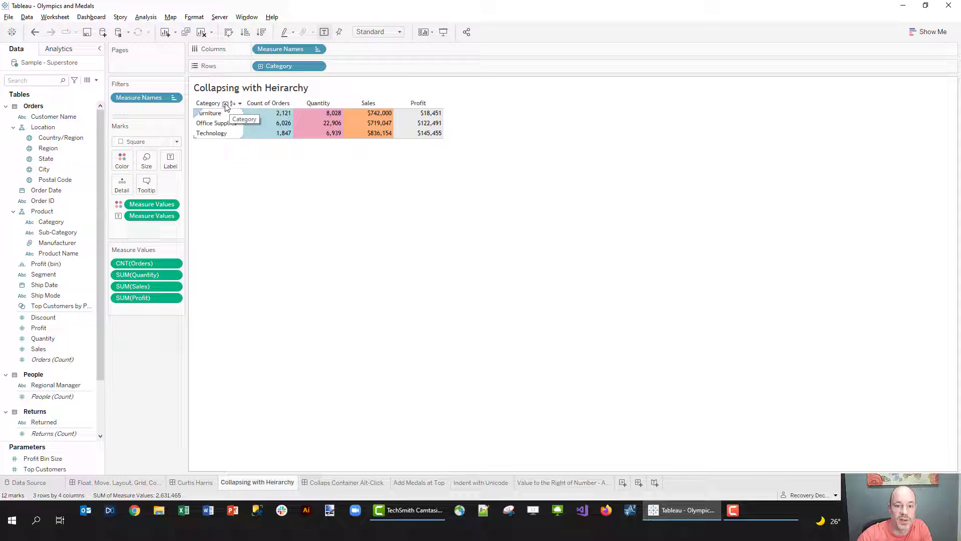
pyautogui.click(226, 103)
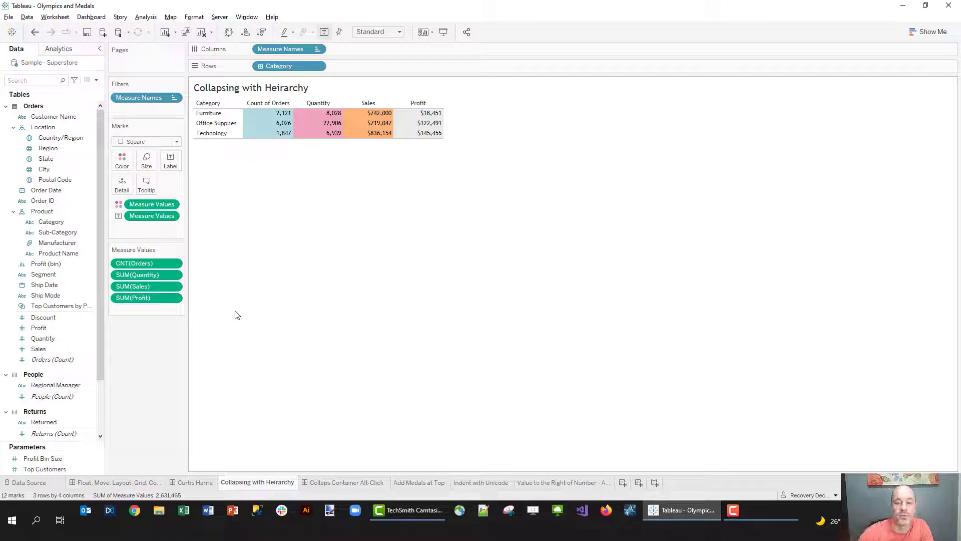
pyautogui.moveTo(314, 468)
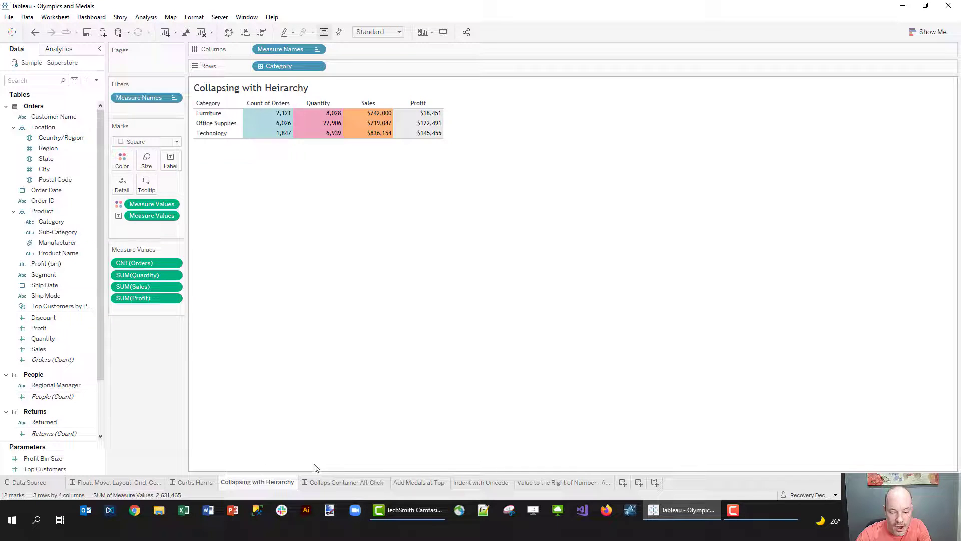
pyautogui.click(347, 483)
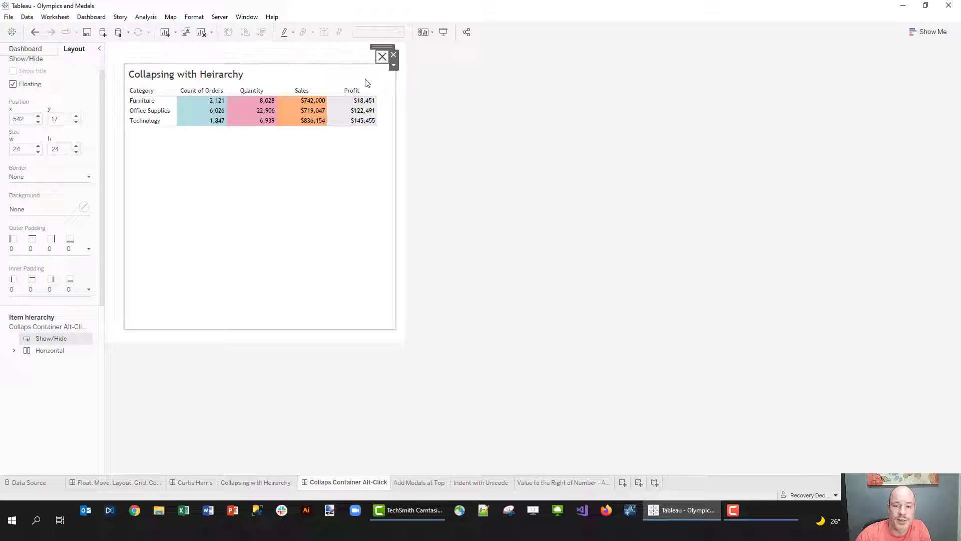
# Step: Hide and reshow the sub-category table with the dashboard's show/hide button
pyautogui.click(257, 482)
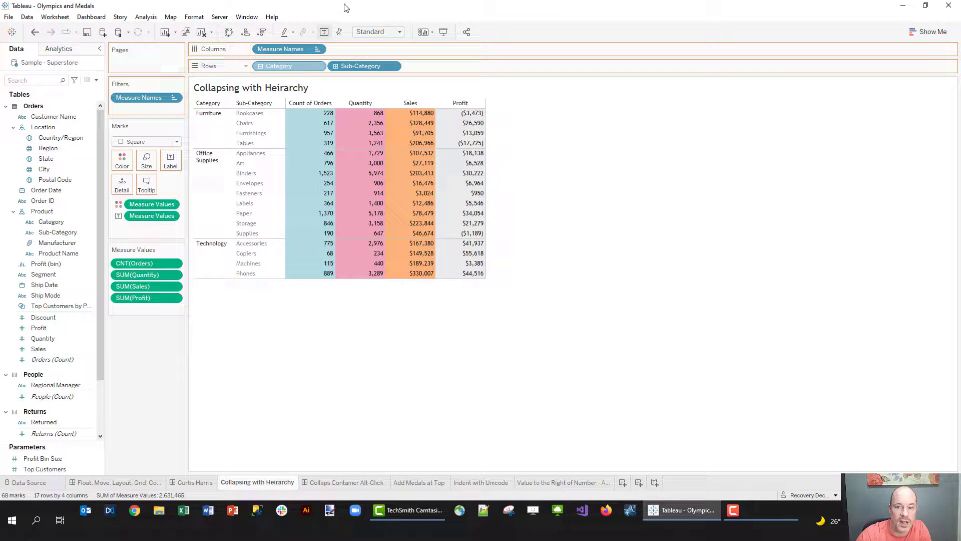
pyautogui.click(347, 482)
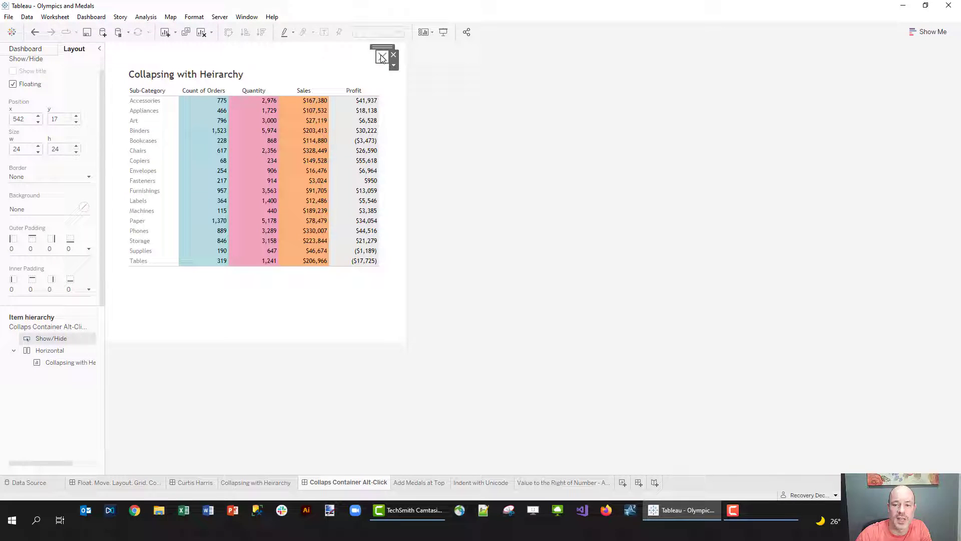
pyautogui.click(393, 55)
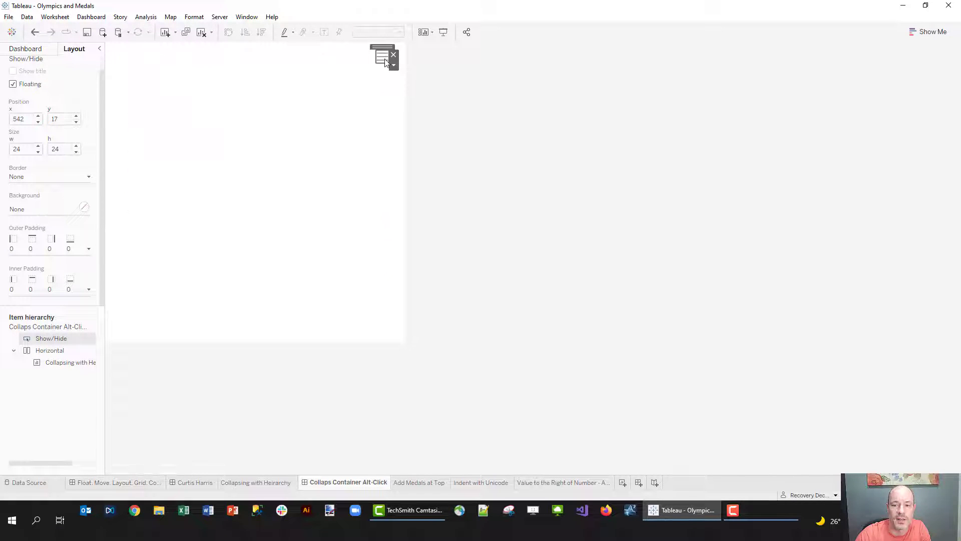
pyautogui.click(383, 56)
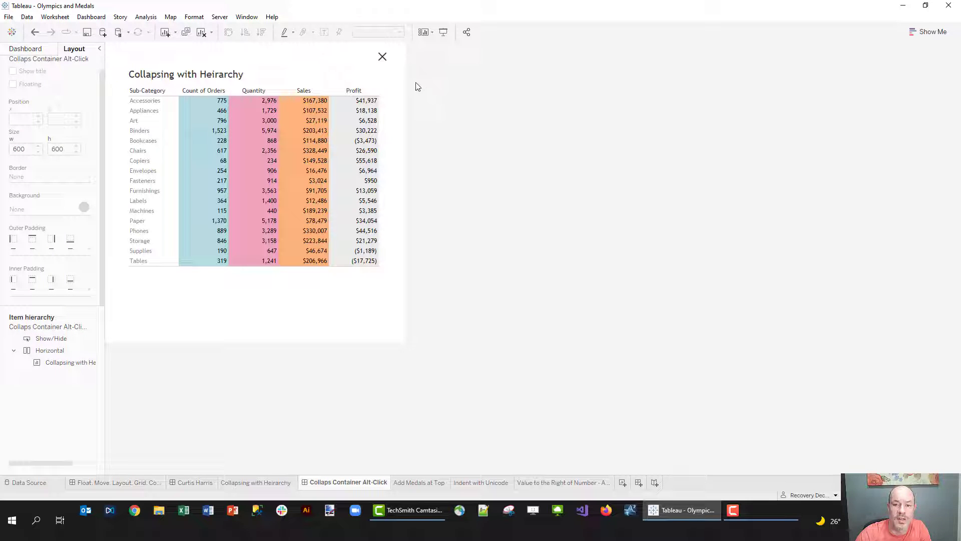
# Step: Restore Sub-Category rows, retest the show/hide toggle, and move to Add Medals at Top
pyautogui.click(51, 338)
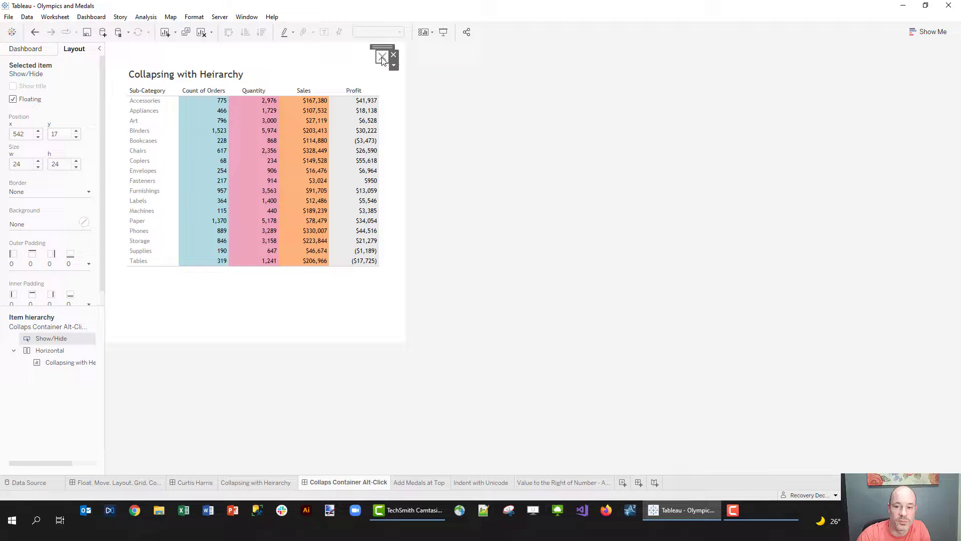
pyautogui.moveTo(382, 57)
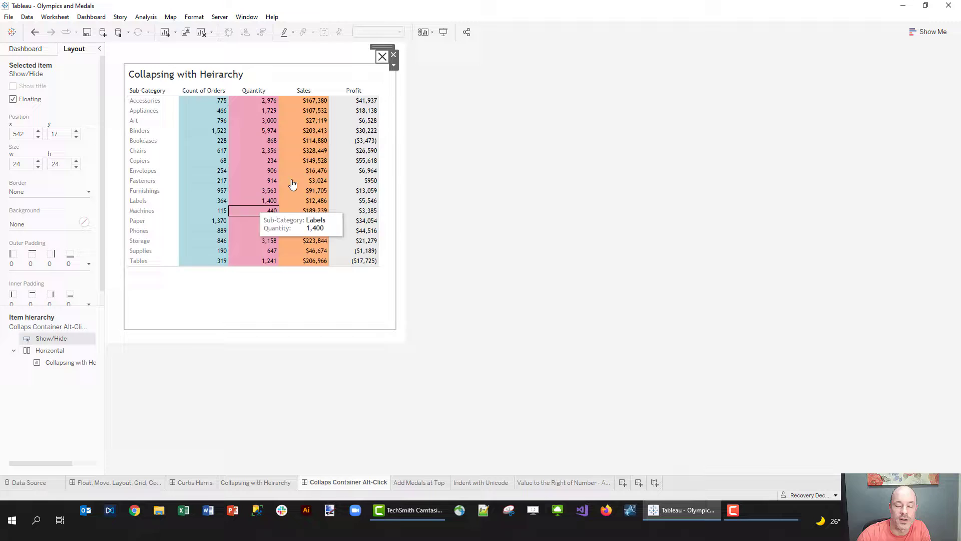
pyautogui.moveTo(444, 53)
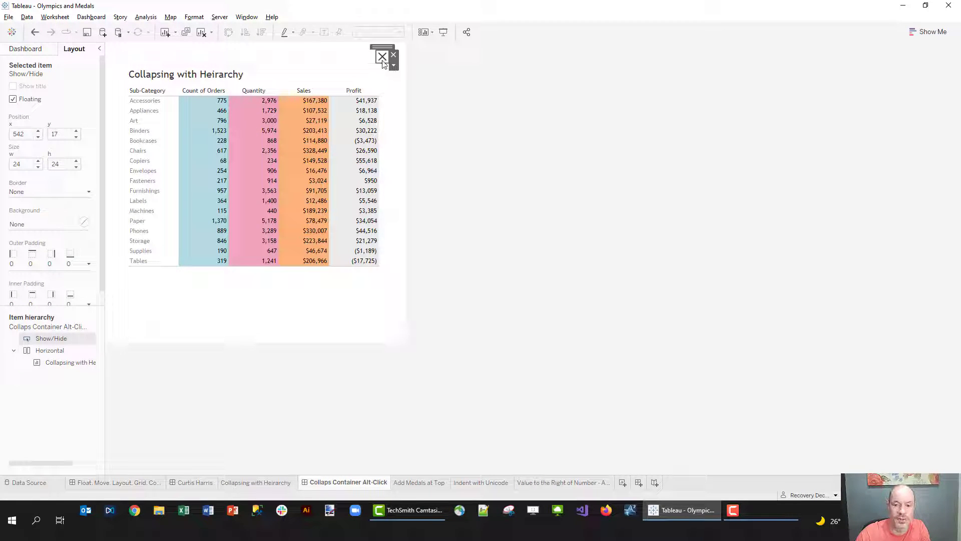
pyautogui.moveTo(382, 56)
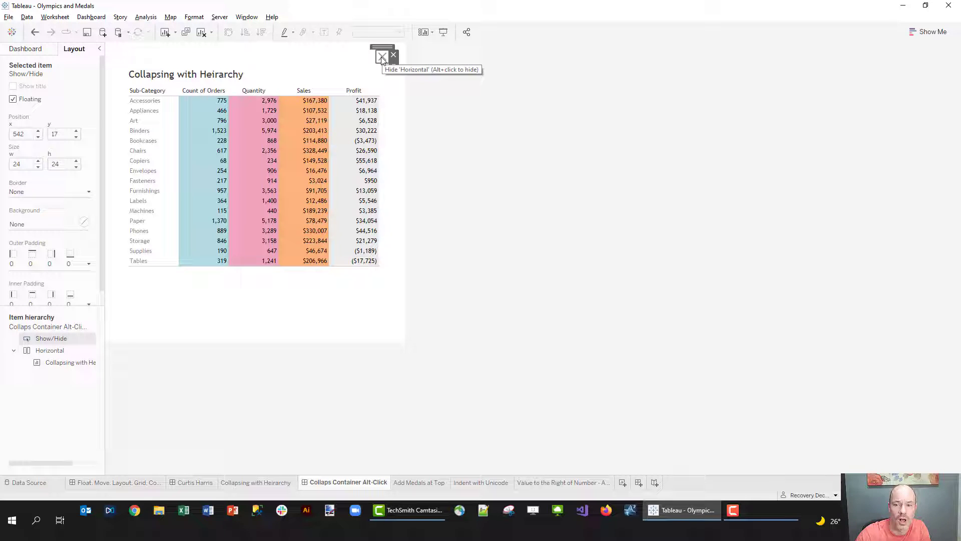
pyautogui.click(382, 56)
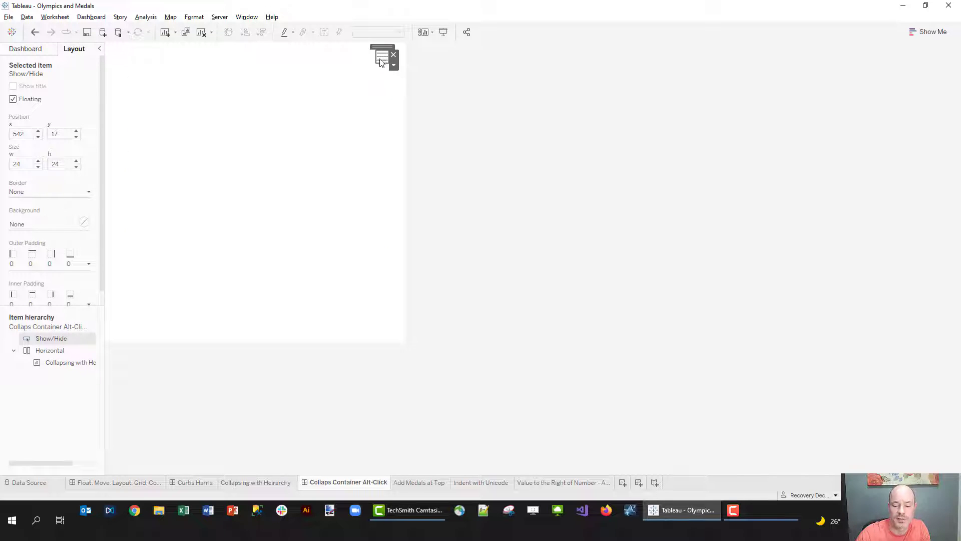
pyautogui.click(381, 54)
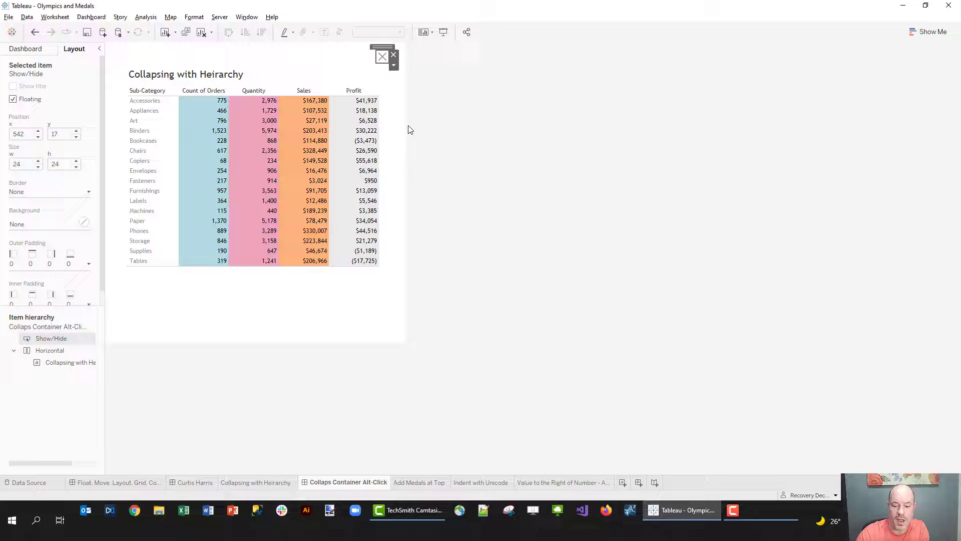
pyautogui.click(420, 483)
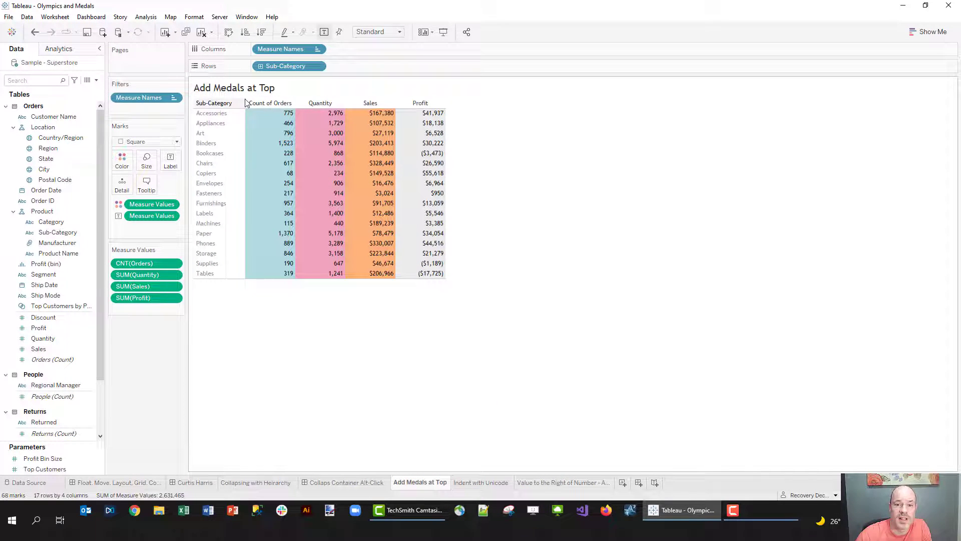
pyautogui.moveTo(420, 102)
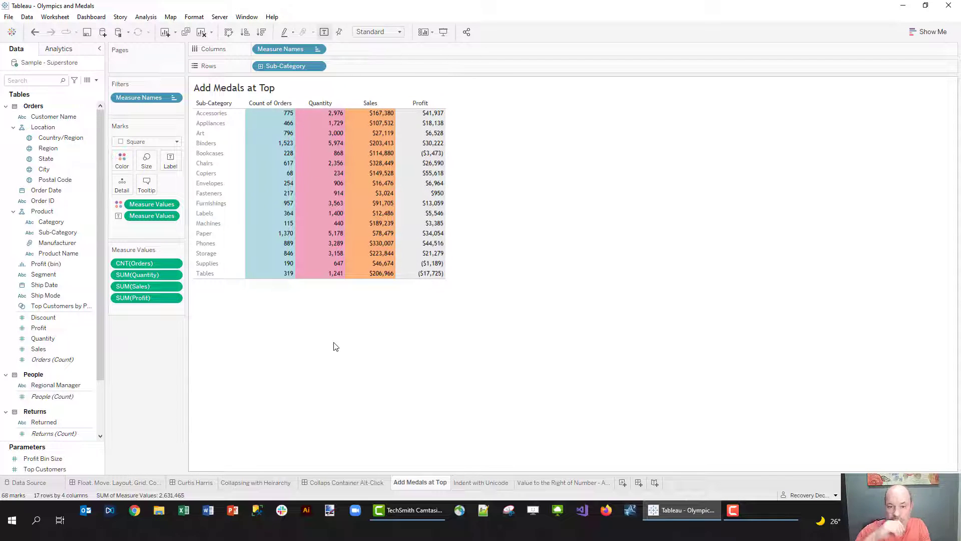
pyautogui.moveTo(157, 418)
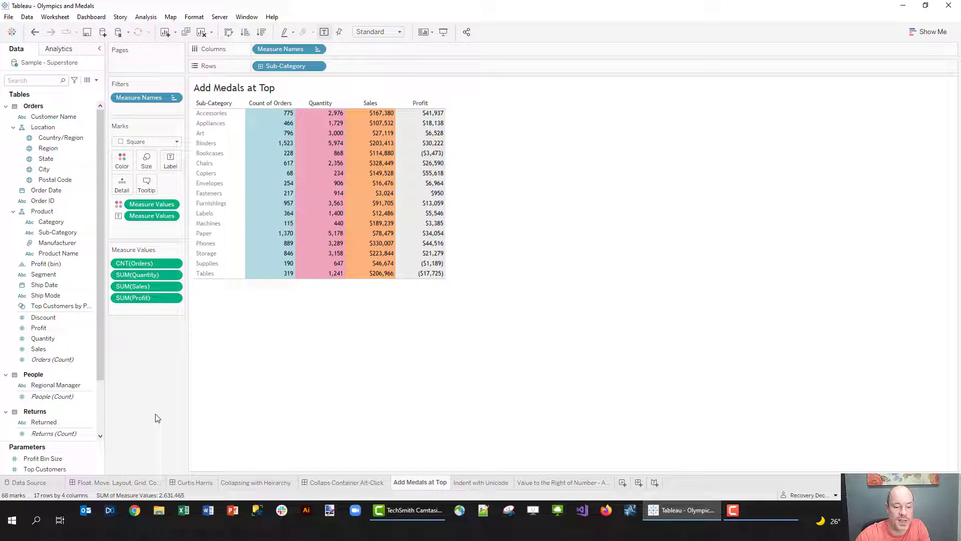
# Step: Find the Medals field and inspect its calculation without changing it
pyautogui.click(34, 80)
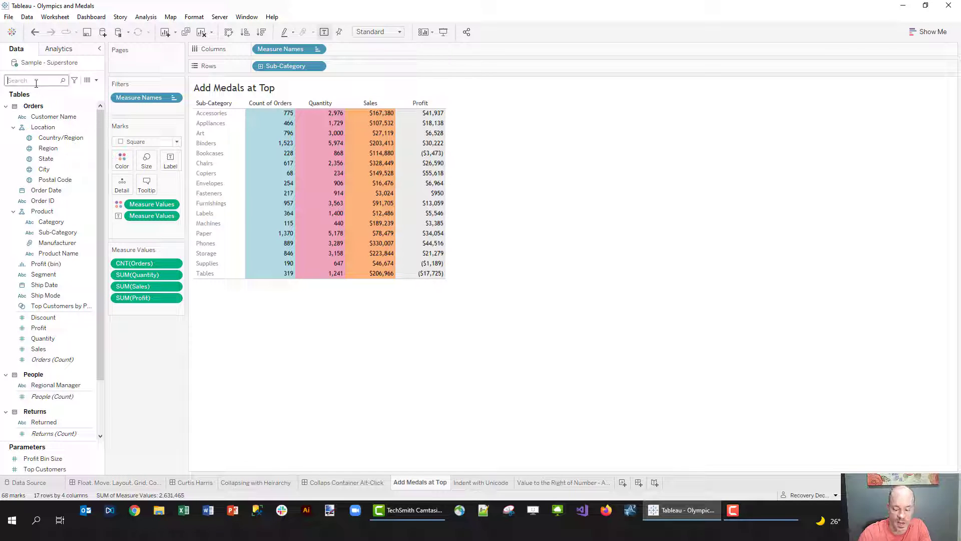
pyautogui.rightClick(34, 106)
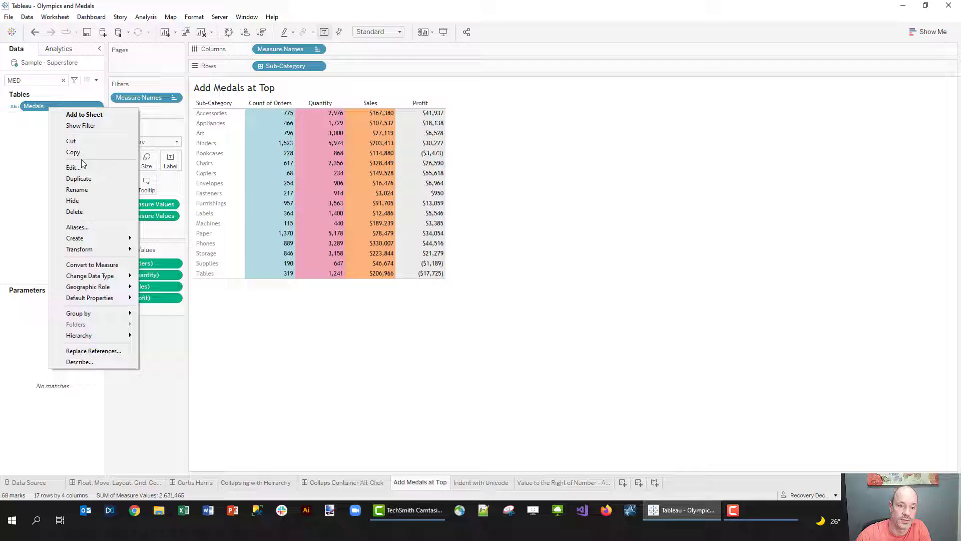
pyautogui.click(71, 167)
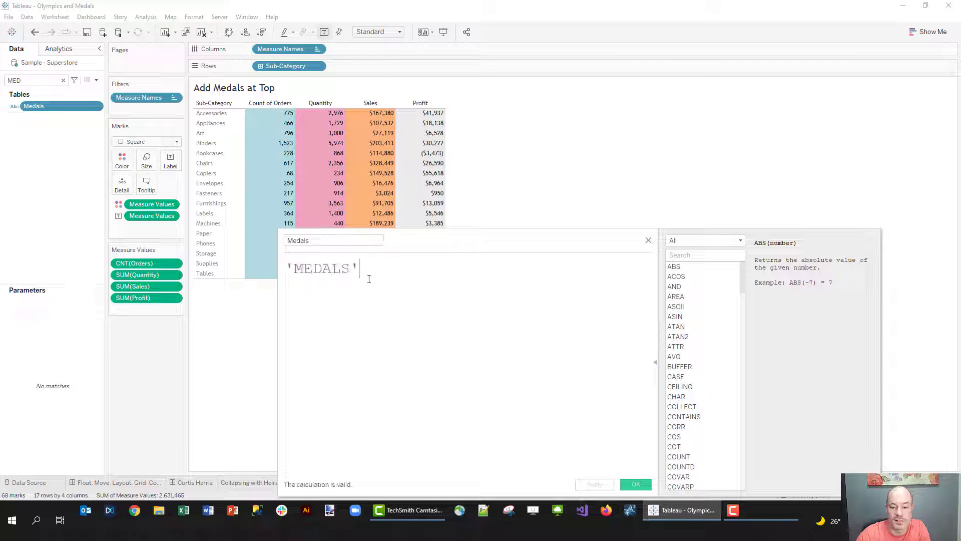
pyautogui.click(636, 484)
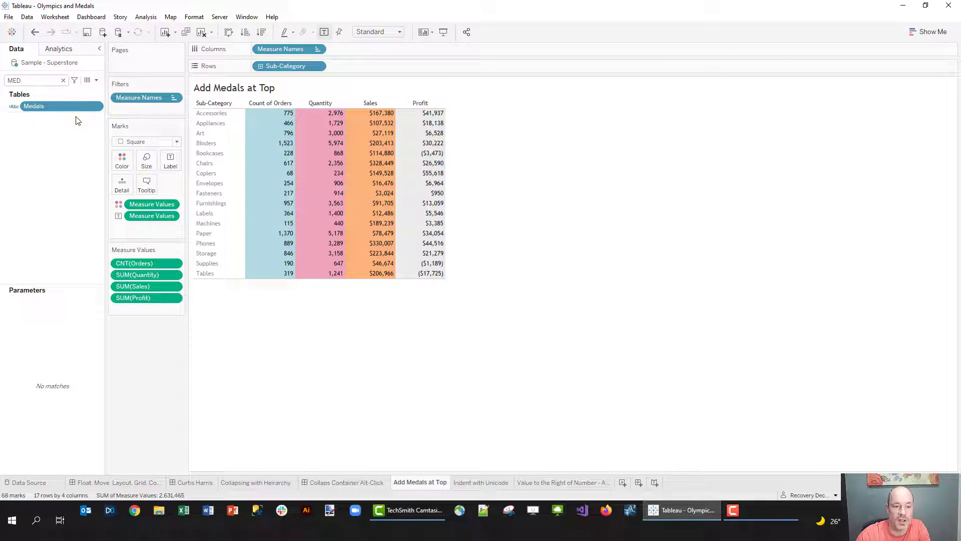
# Step: Place Medals on Columns ahead of Measure Names
pyautogui.moveTo(33, 106); pyautogui.dragTo(232, 53)
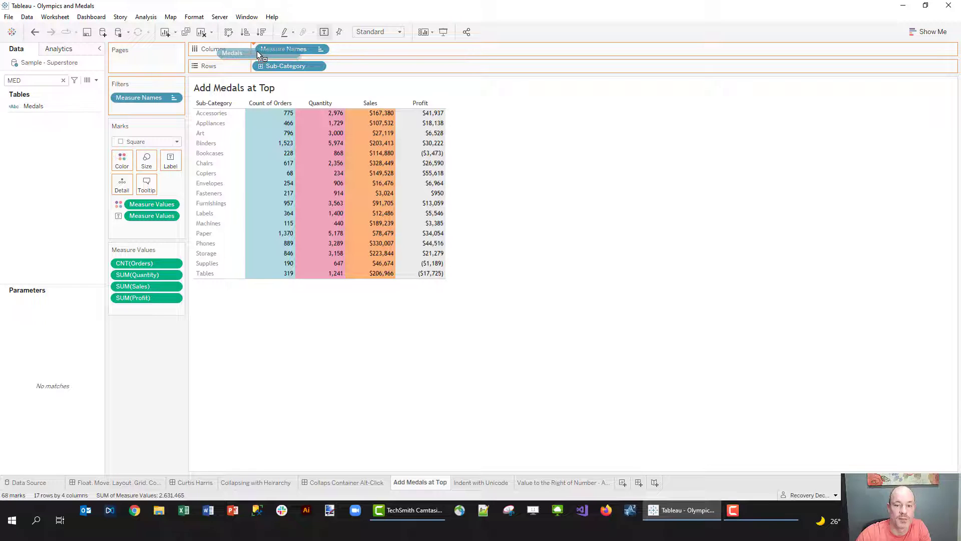
pyautogui.moveTo(232, 53); pyautogui.dragTo(268, 49)
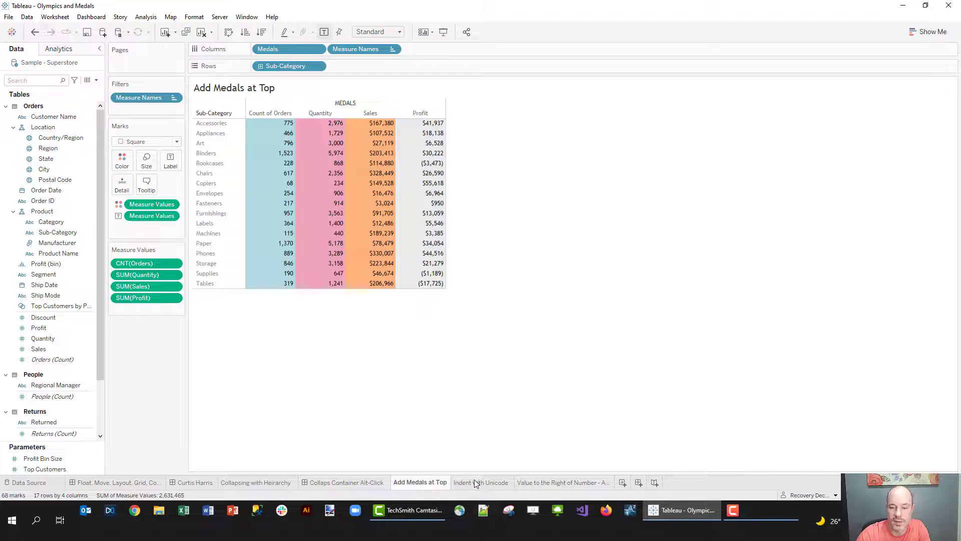
pyautogui.click(482, 482)
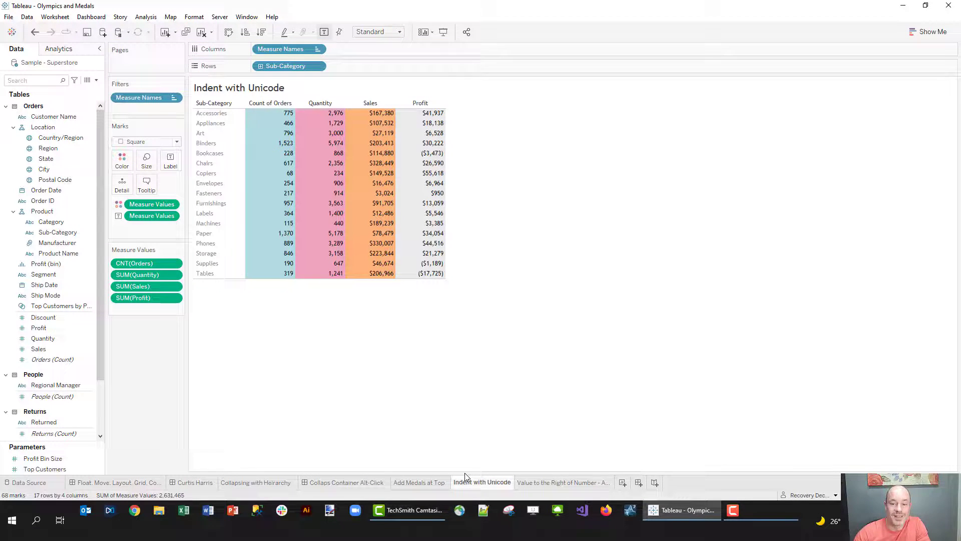
pyautogui.moveTo(319, 263)
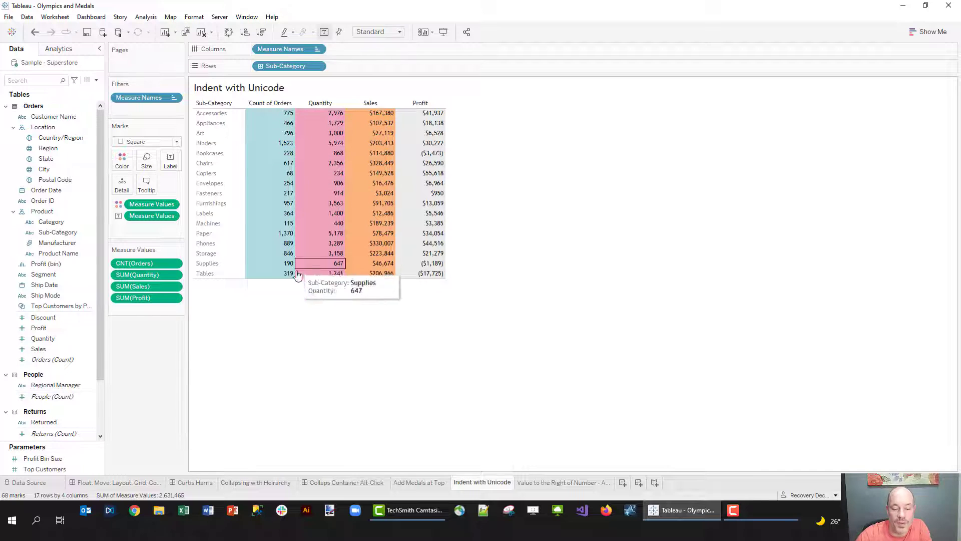
pyautogui.moveTo(288, 113)
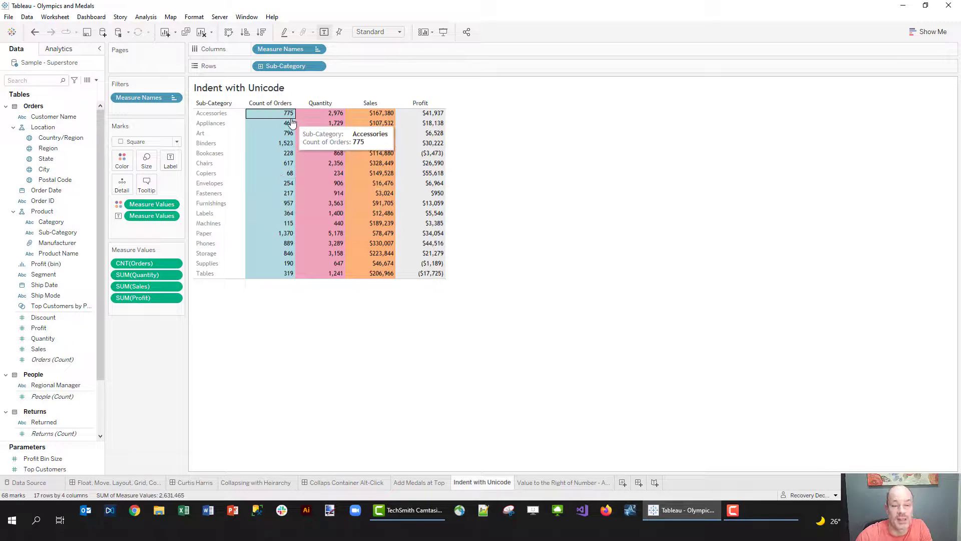
pyautogui.moveTo(248, 263)
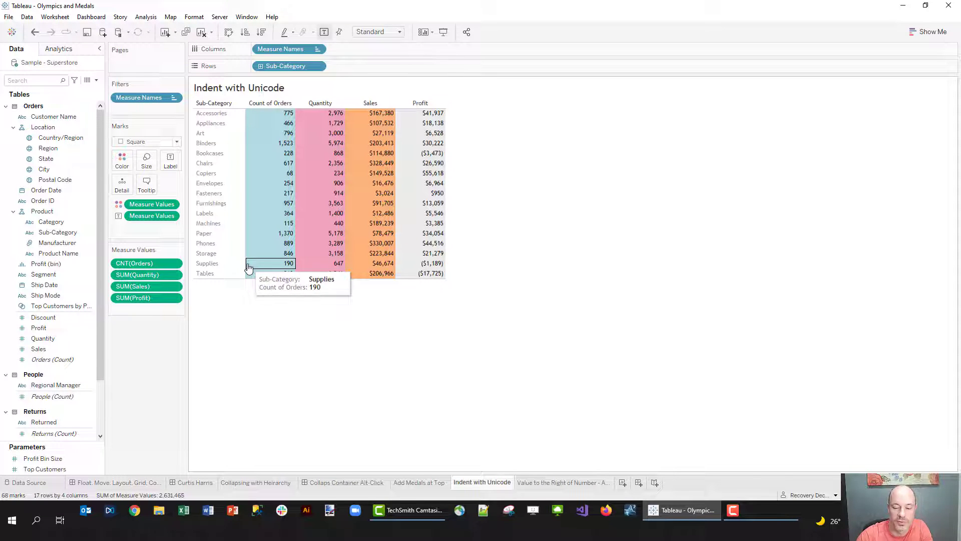
# Step: Right-align the Measure Values label text on the Indent with Unicode sheet
pyautogui.click(131, 509)
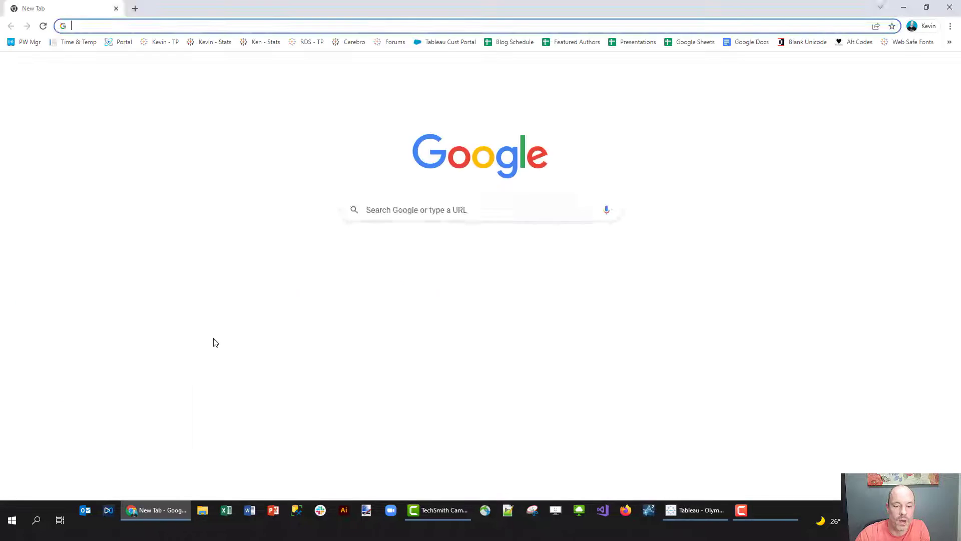
pyautogui.click(694, 510)
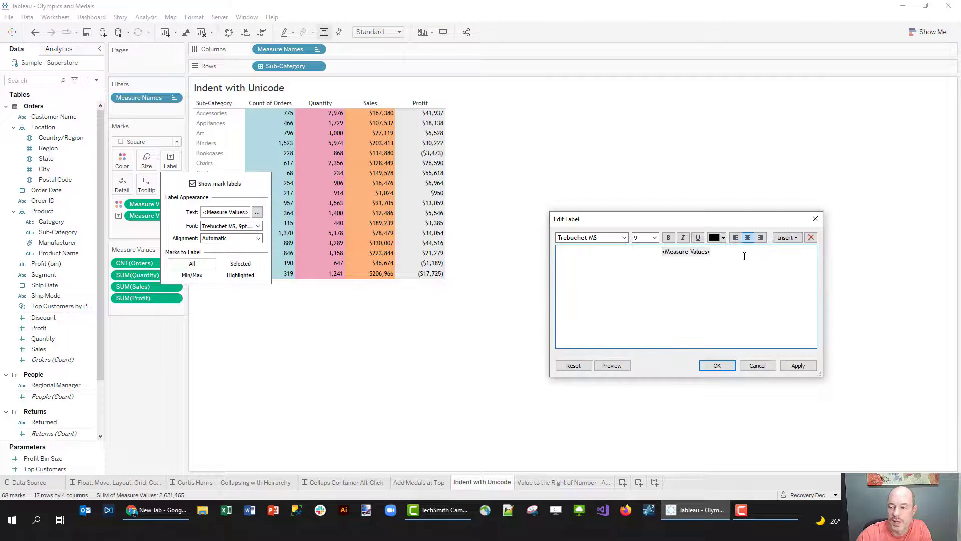
pyautogui.click(760, 238)
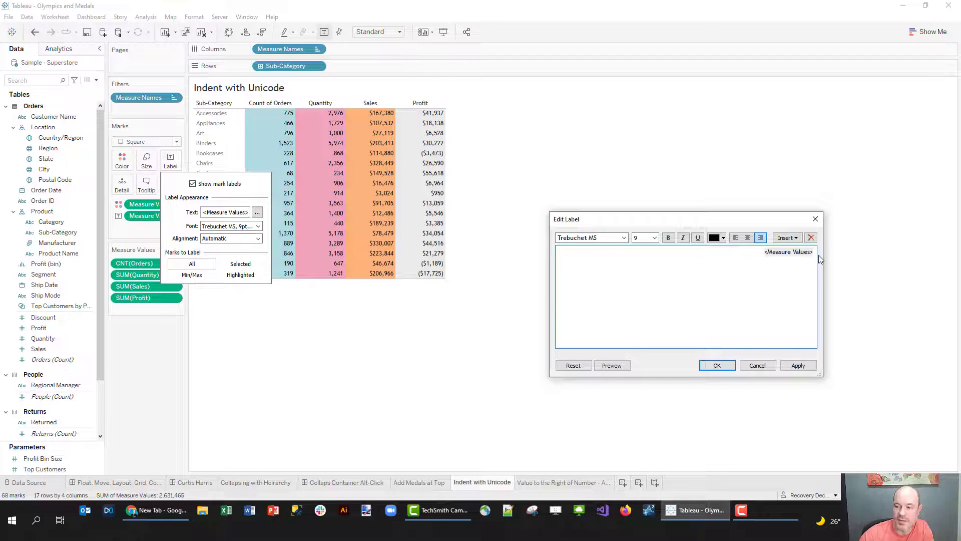
pyautogui.moveTo(308, 134)
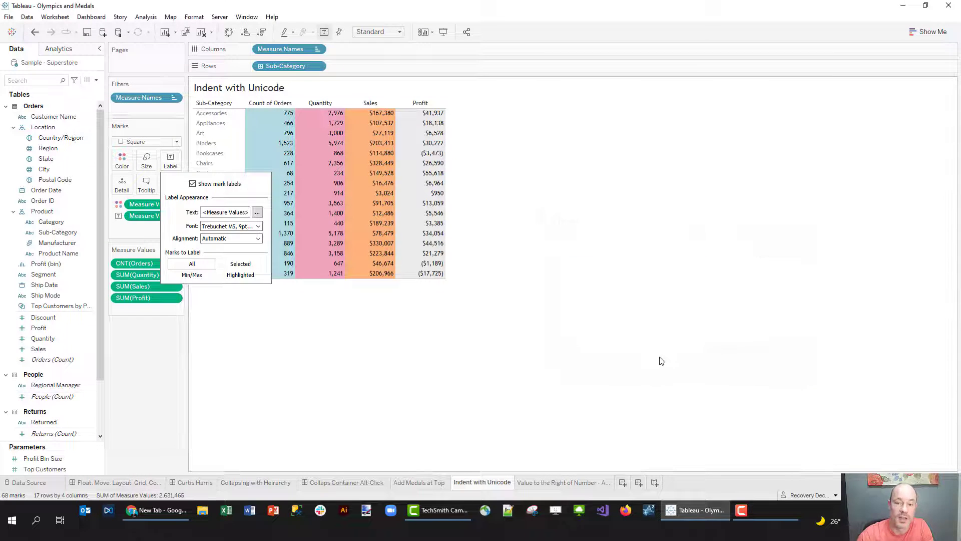
# Step: Switch to the compart U+2800 Braille Pattern Blank page to copy the character
pyautogui.click(155, 510)
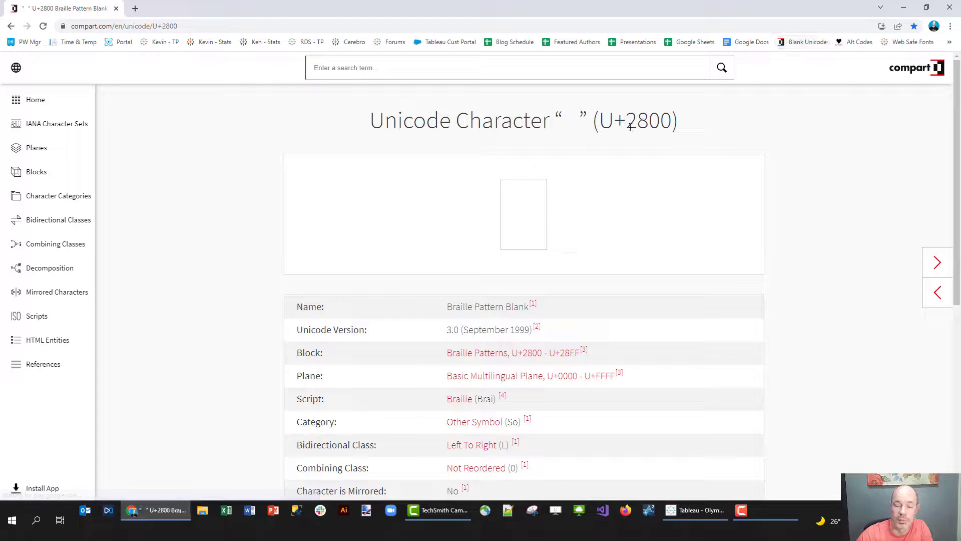
pyautogui.moveTo(557, 193)
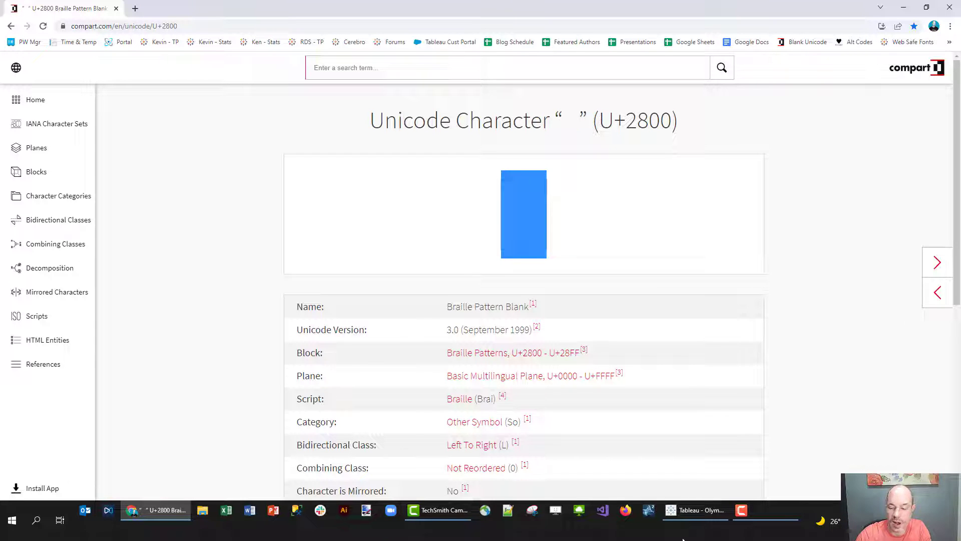
# Step: Paste the blank Braille character after <Measure Values> in the label text
pyautogui.click(695, 509)
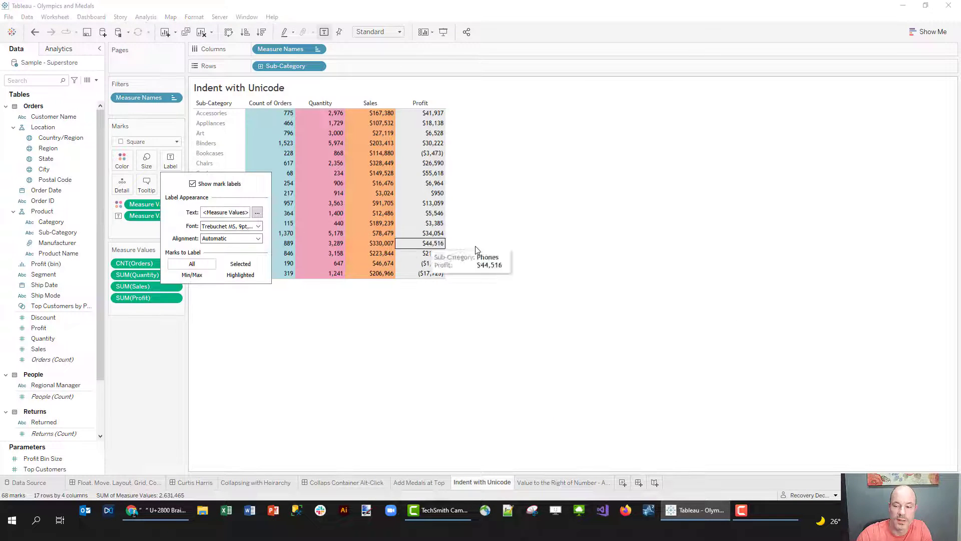
pyautogui.click(257, 212)
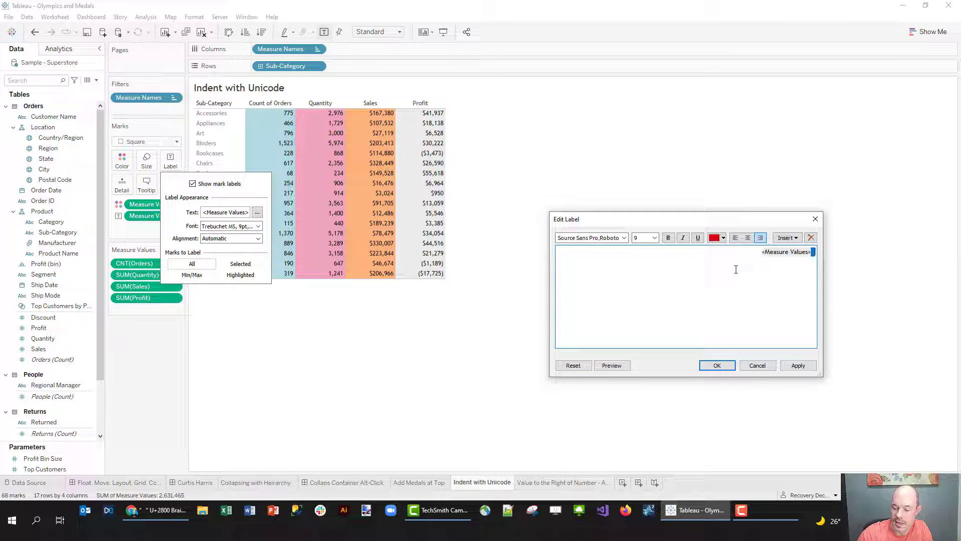
pyautogui.moveTo(650, 361)
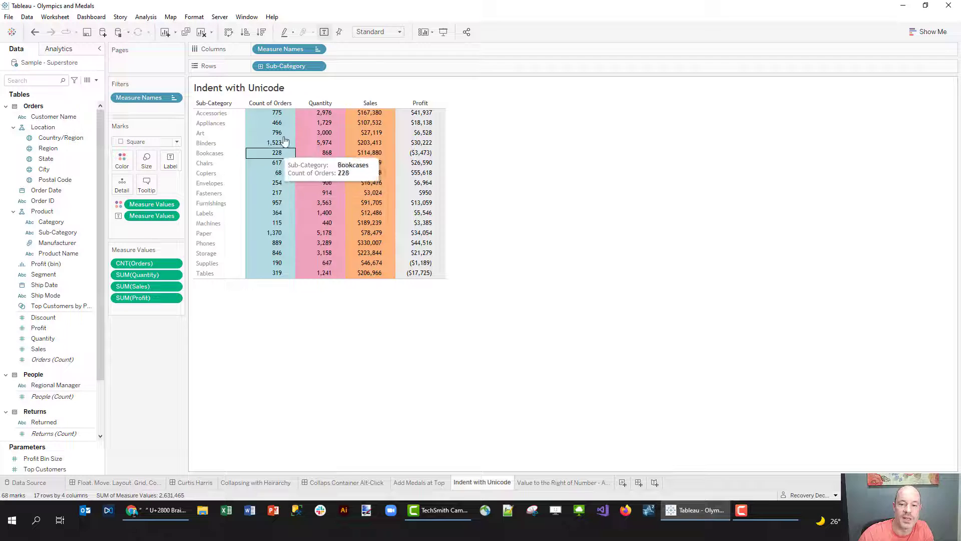
pyautogui.moveTo(320, 172)
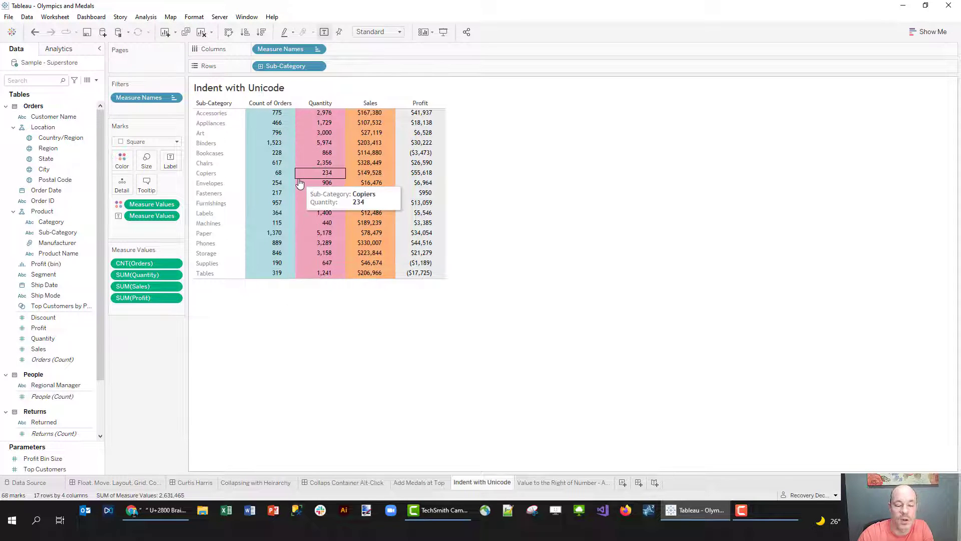
pyautogui.moveTo(215, 151)
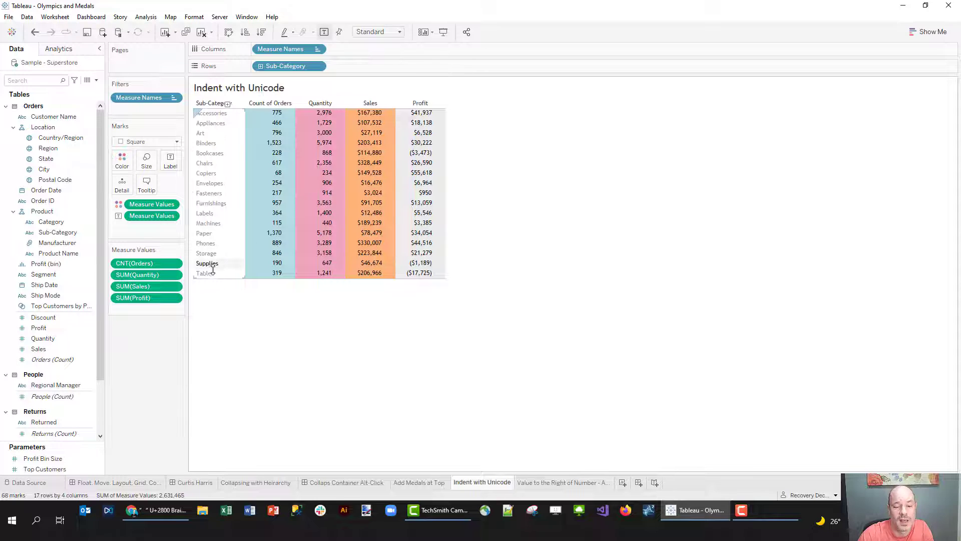
pyautogui.moveTo(270, 183)
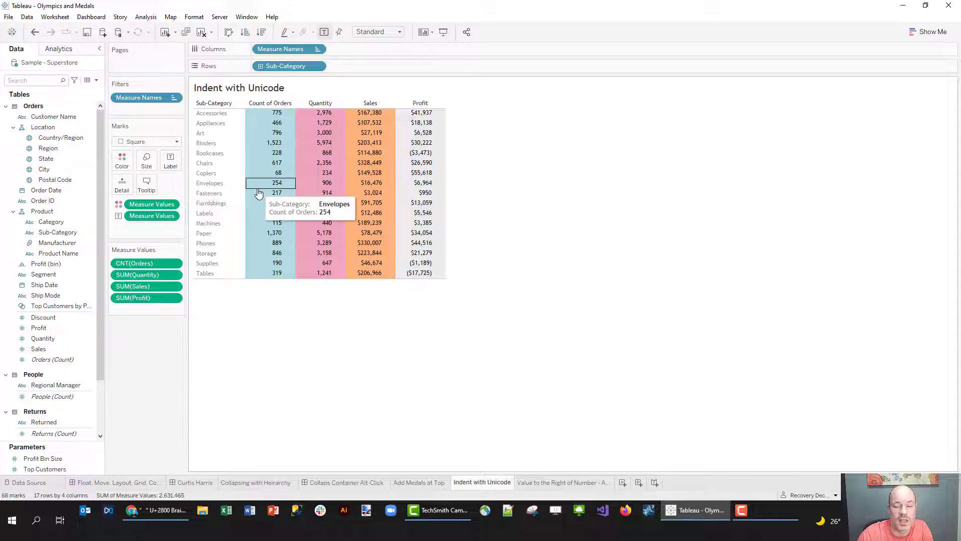
pyautogui.rightClick(271, 172)
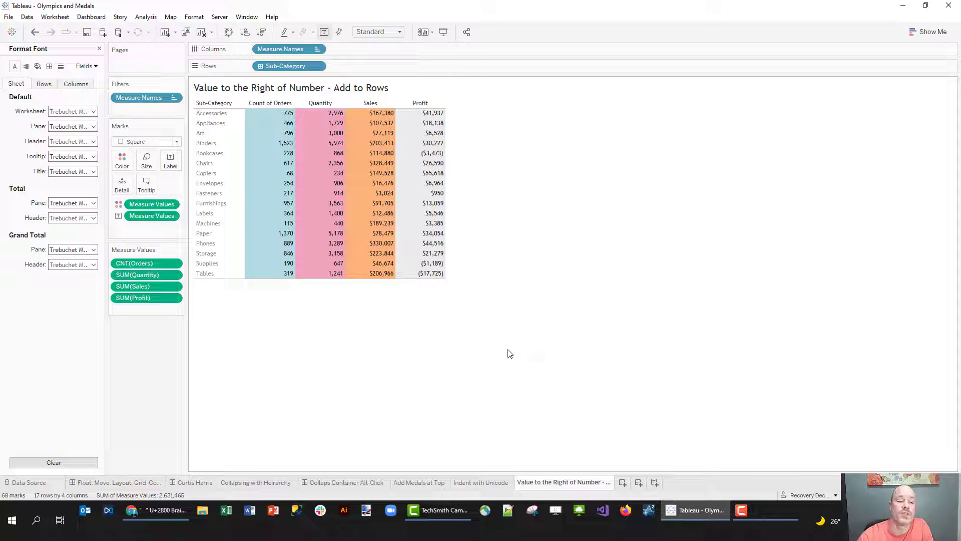
pyautogui.moveTo(500, 117)
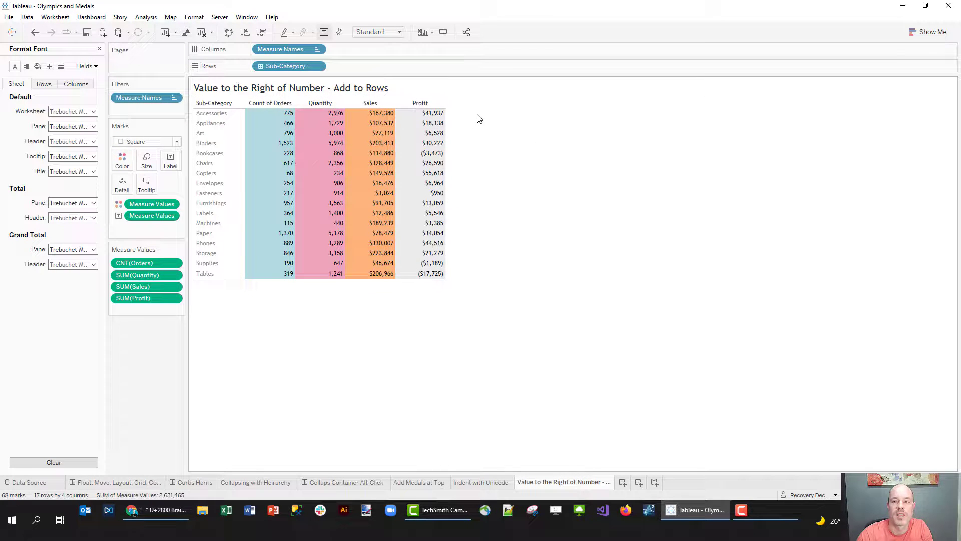
pyautogui.moveTo(476, 120)
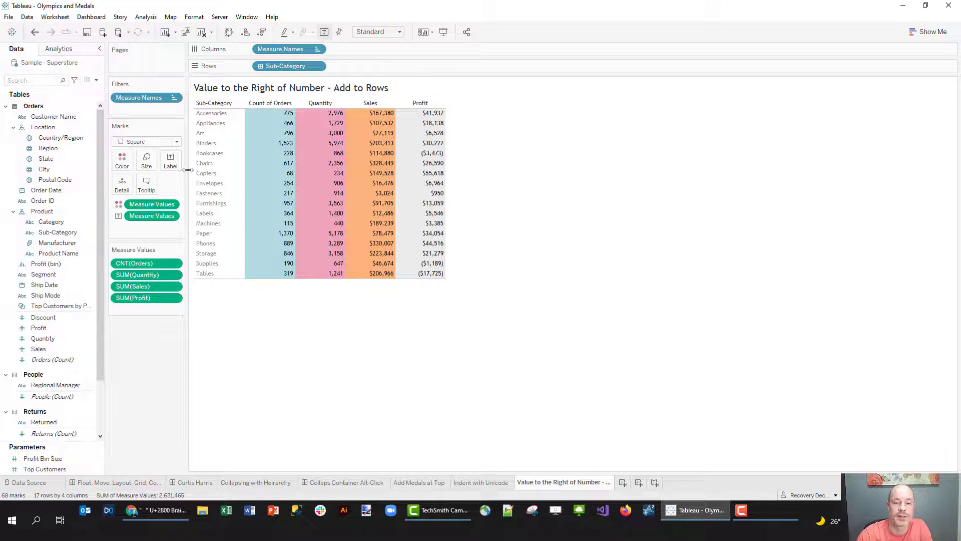
pyautogui.moveTo(335, 213)
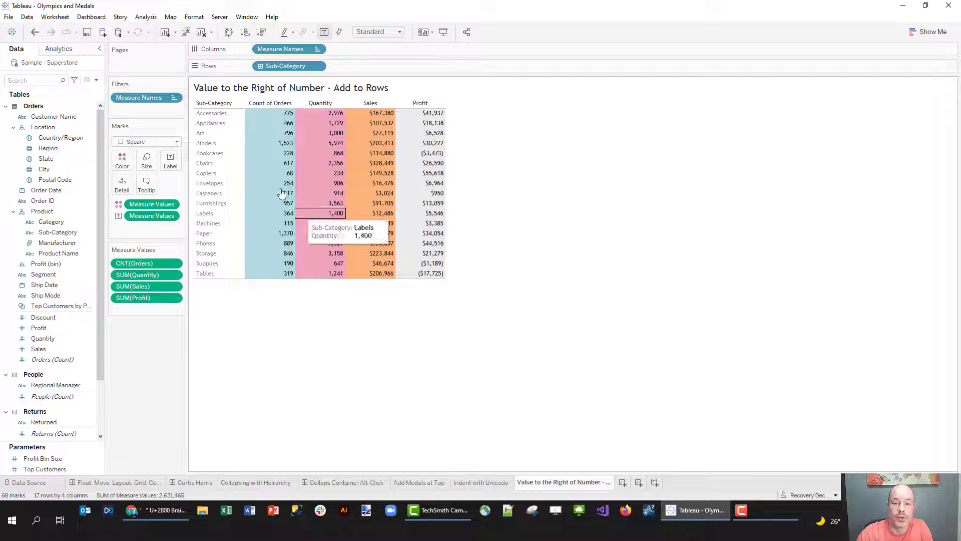
pyautogui.moveTo(208, 222)
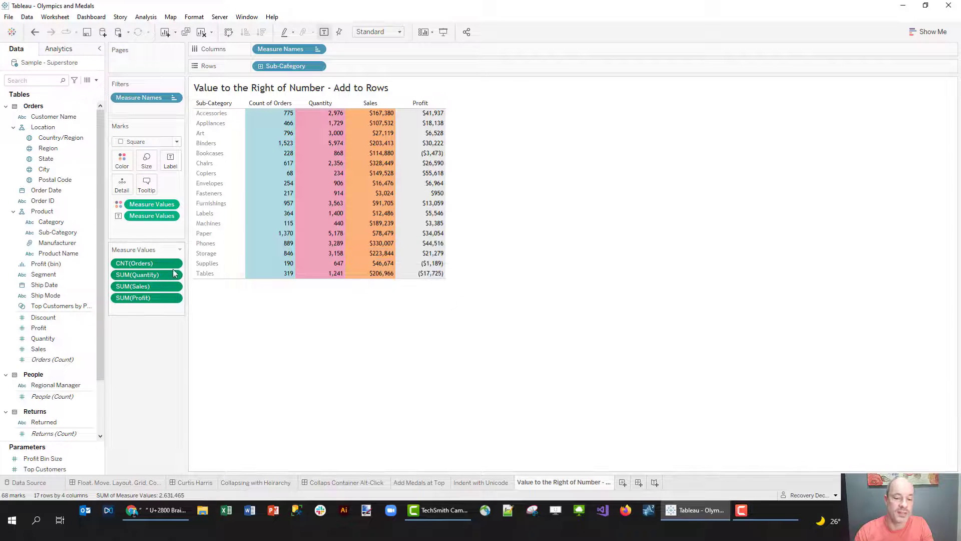
pyautogui.moveTo(135, 262)
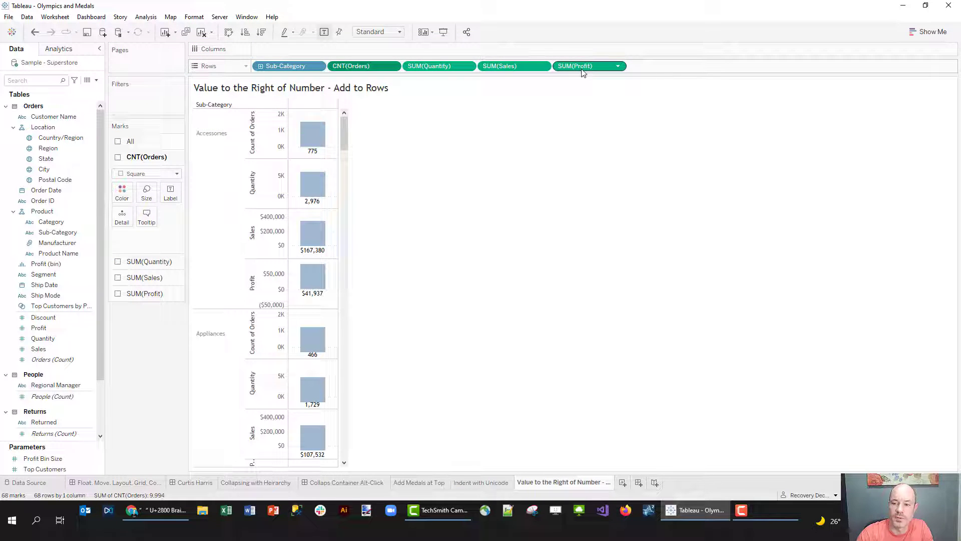
# Step: Change the Profit measure from continuous to discrete
pyautogui.click(618, 65)
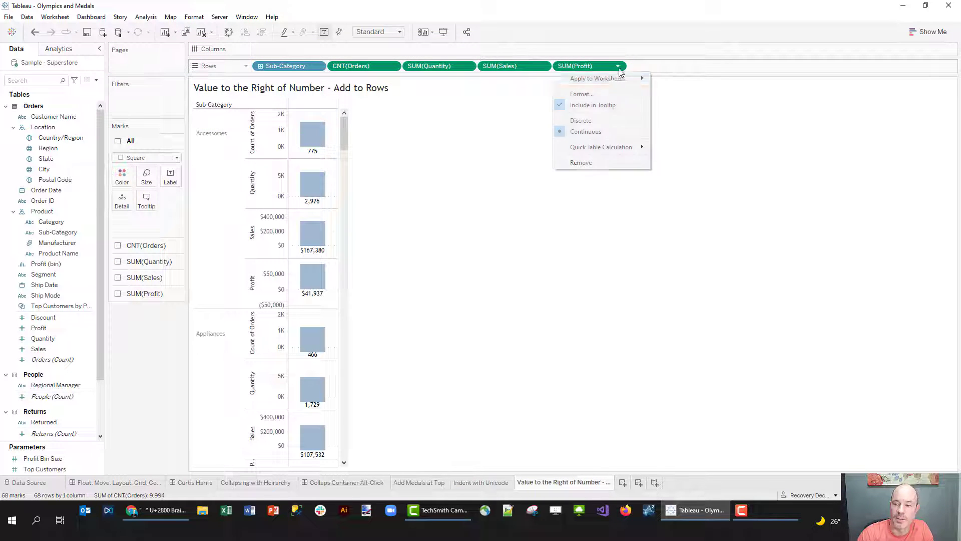
pyautogui.click(581, 120)
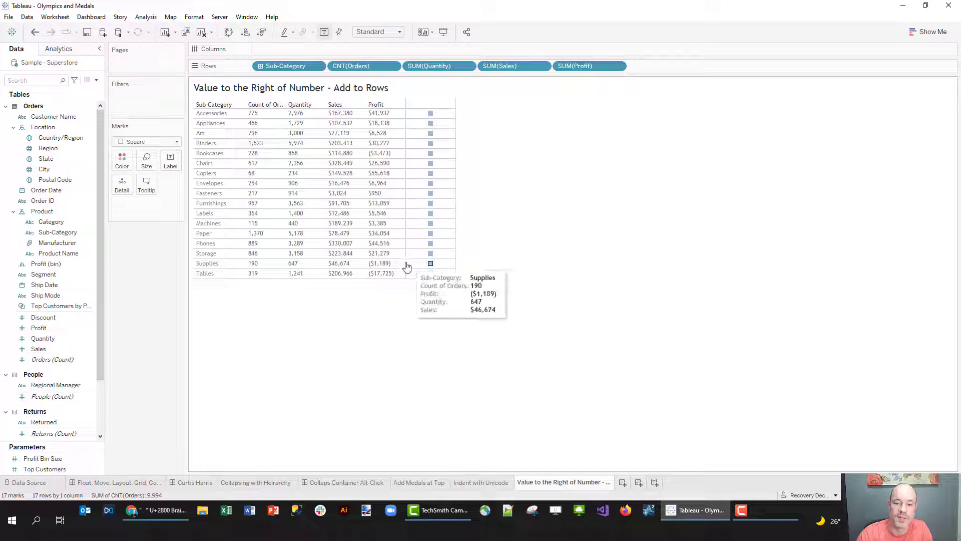
pyautogui.moveTo(265, 146)
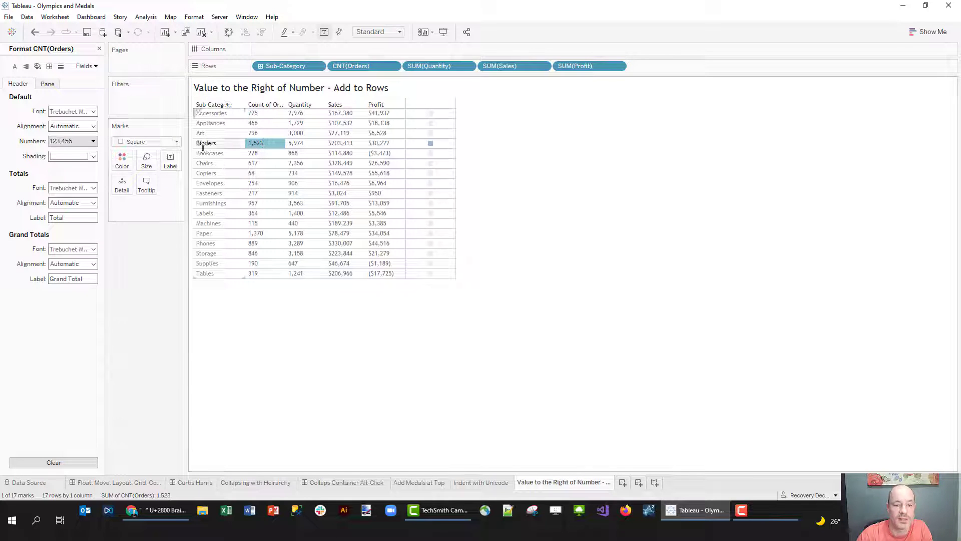
# Step: Right-align Count of Orders and Quantity, shading Count of Orders light tan and Quantity lightly
pyautogui.click(71, 126)
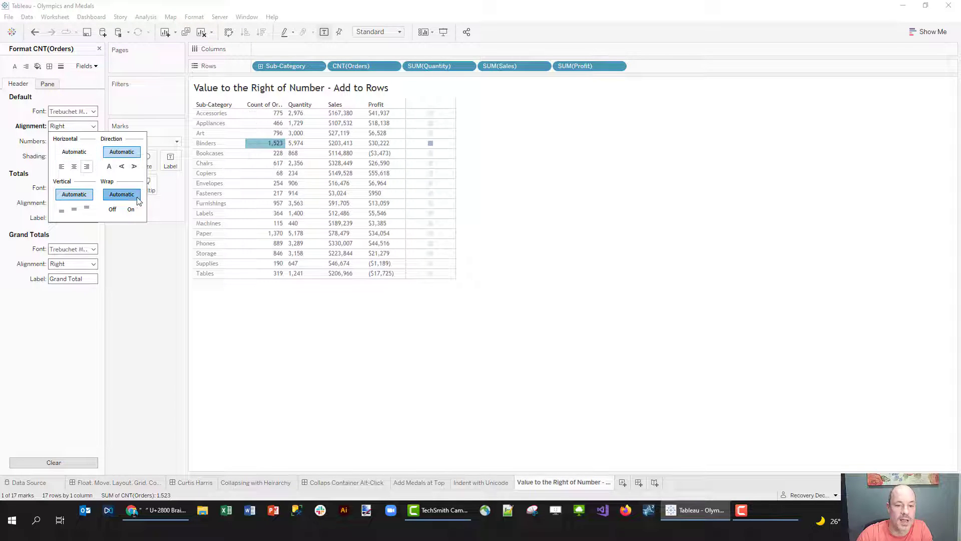
pyautogui.click(72, 155)
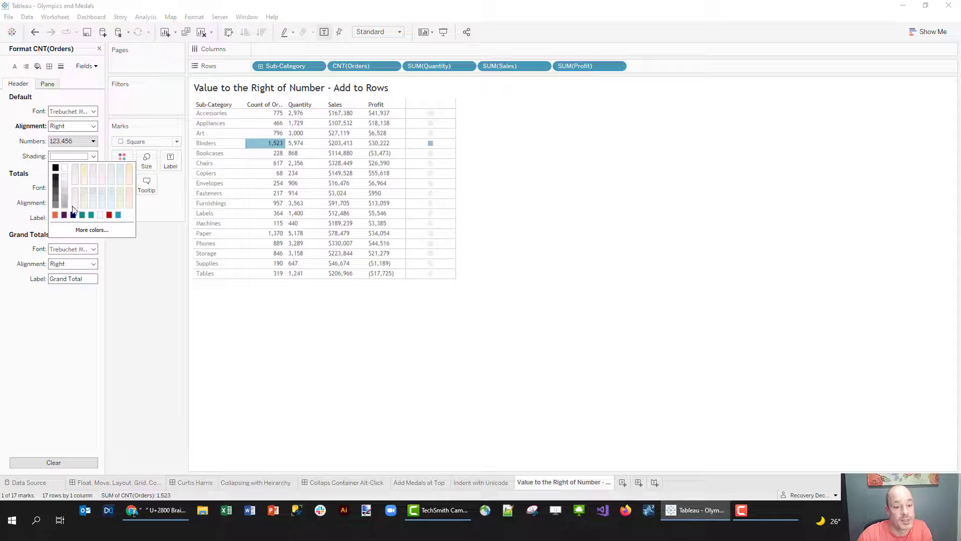
pyautogui.click(64, 166)
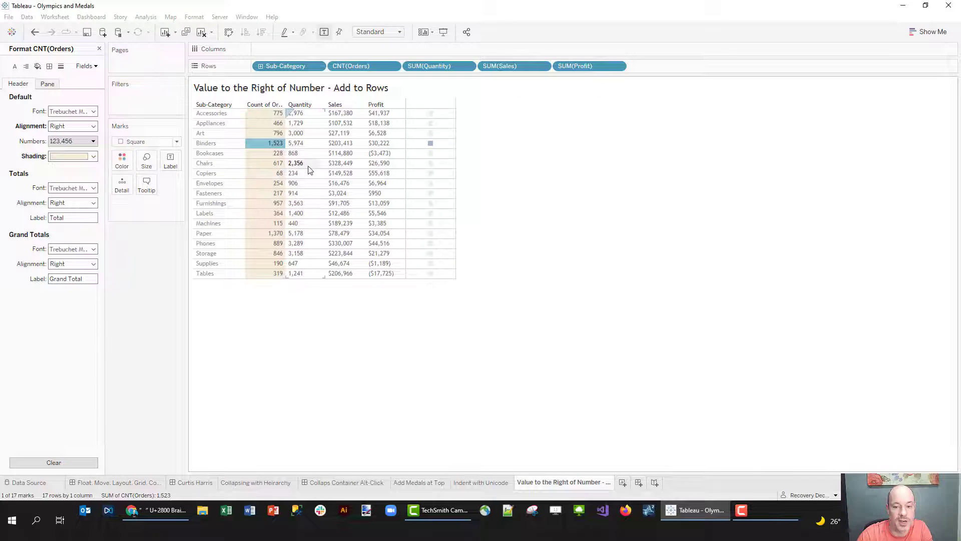
pyautogui.rightClick(295, 163)
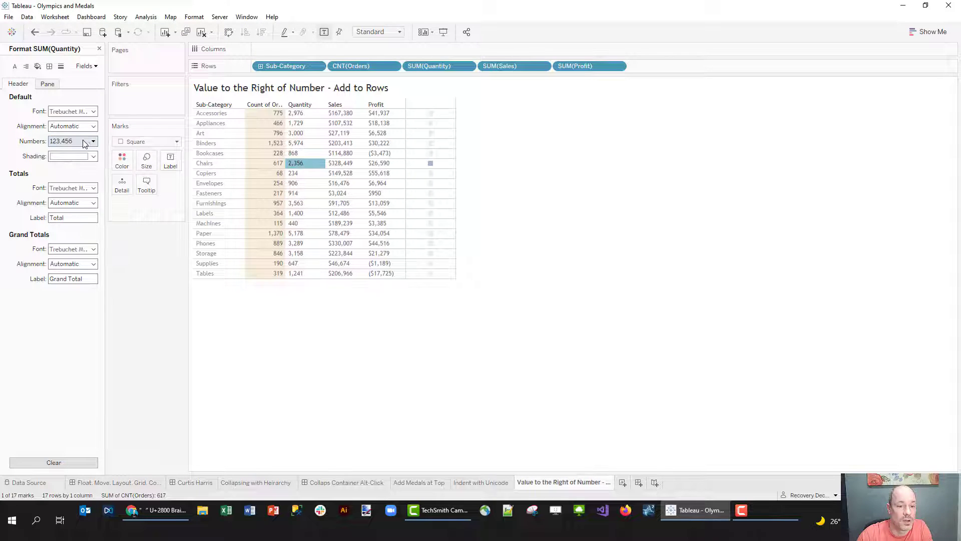
pyautogui.click(92, 155)
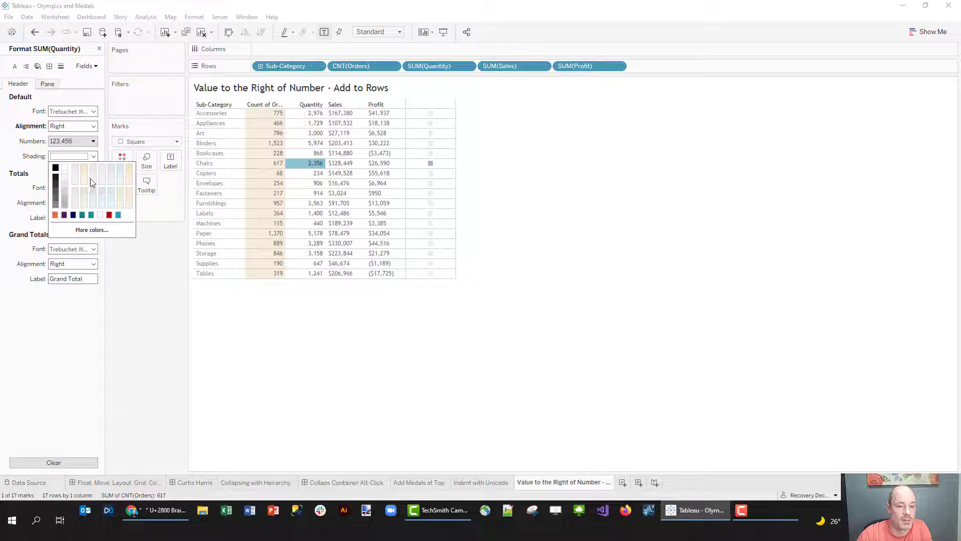
pyautogui.click(341, 162)
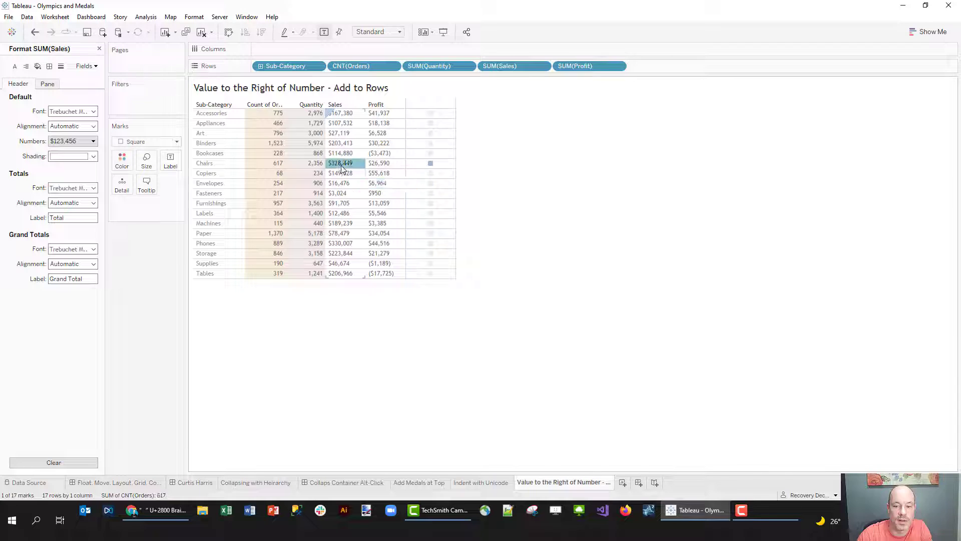
# Step: Right-align the Sales and Profit column values
pyautogui.click(72, 126)
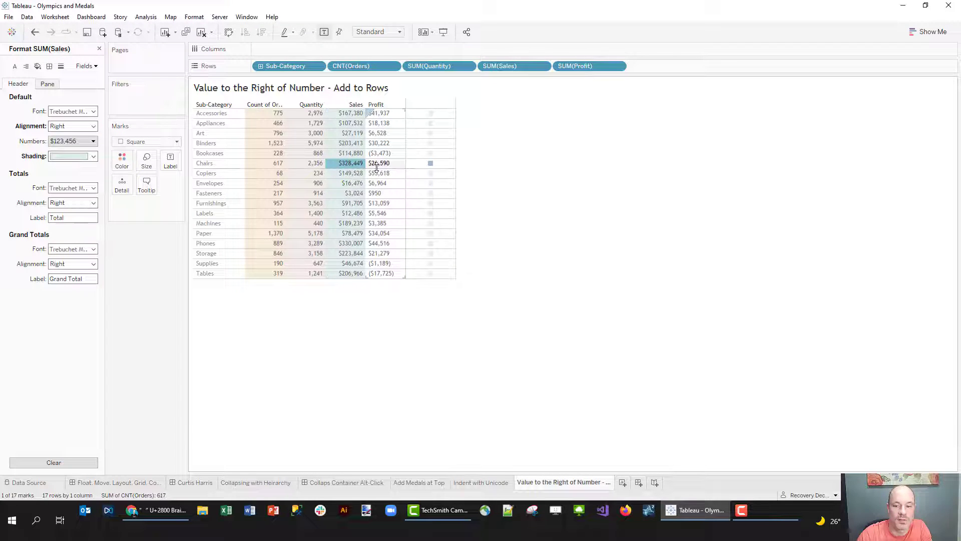
pyautogui.click(92, 126)
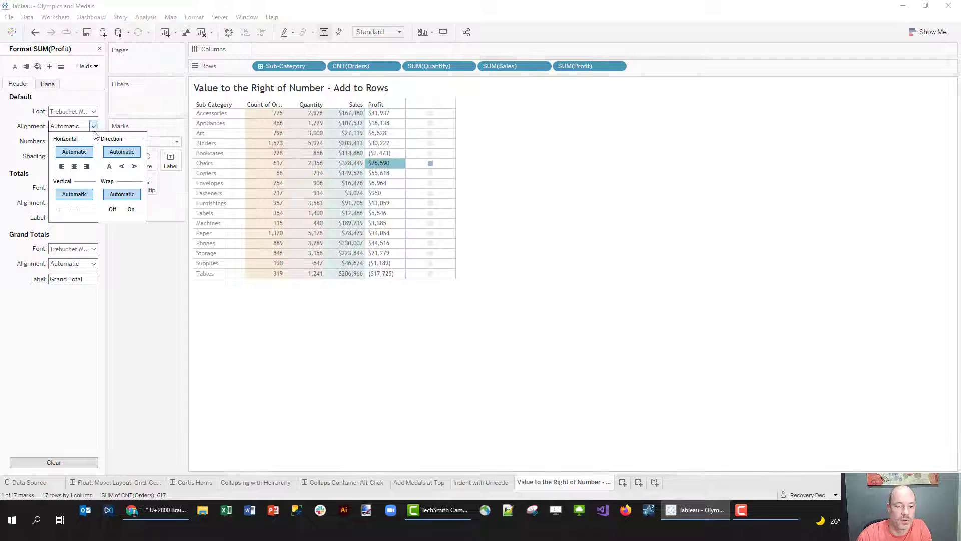
pyautogui.click(93, 156)
pyautogui.write('c')
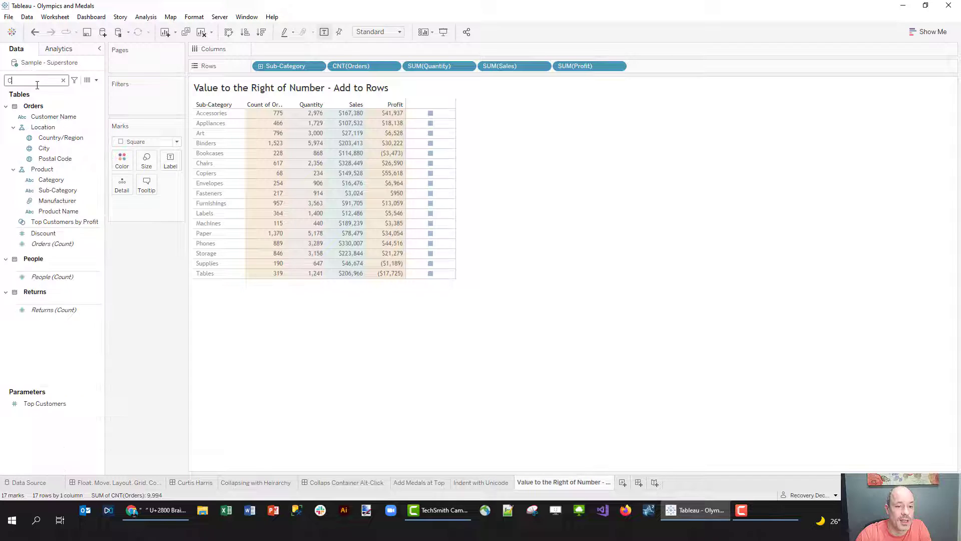
# Step: Add Category to the right of Profit and switch marks to blank Text
pyautogui.write('CAT')
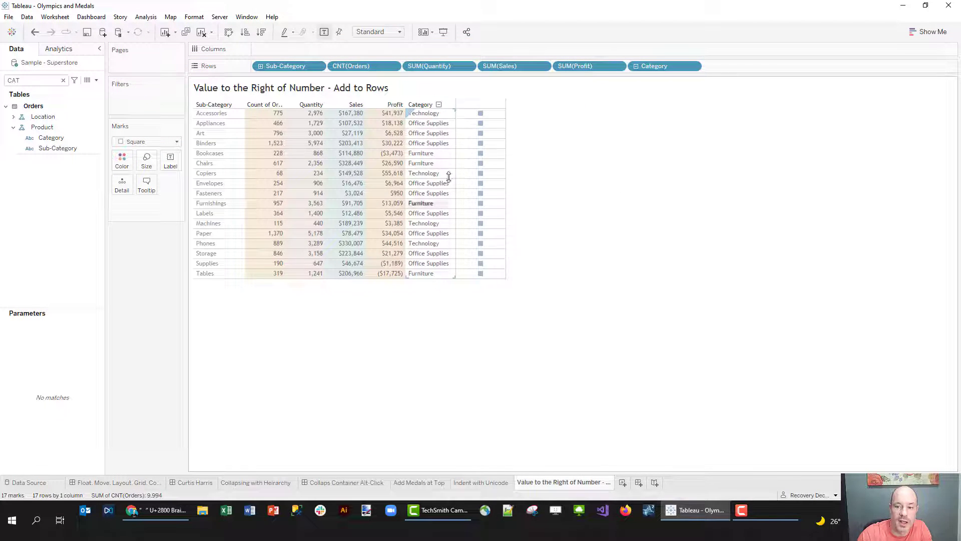
pyautogui.moveTo(480, 182)
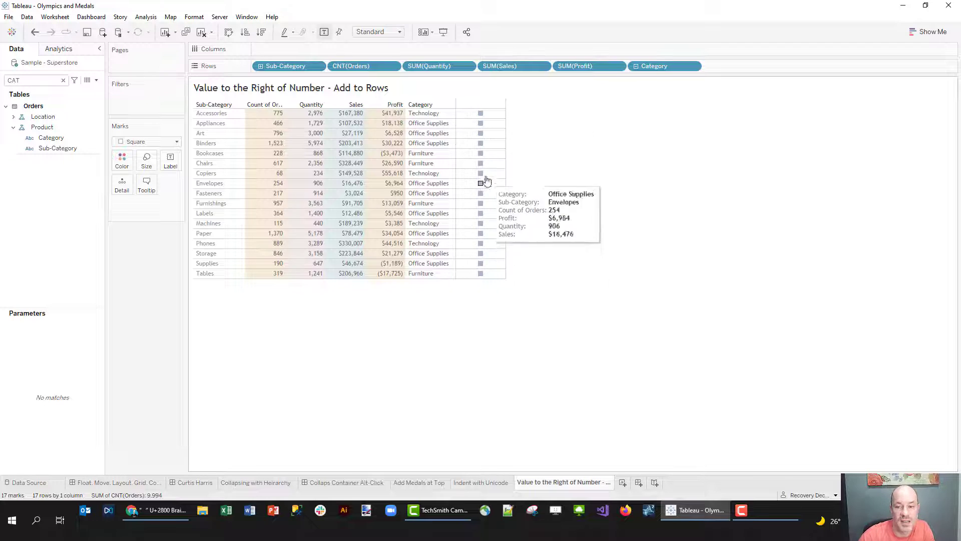
pyautogui.click(177, 141)
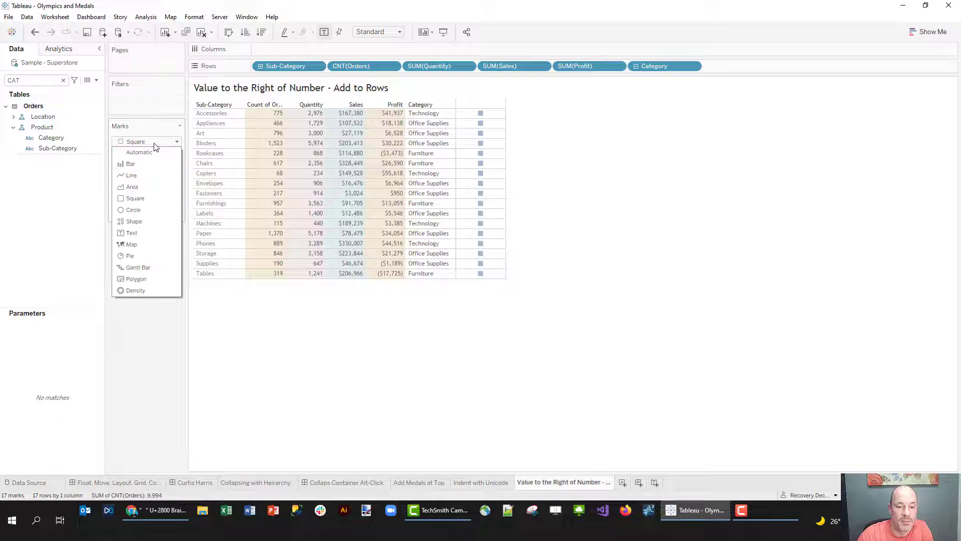
pyautogui.click(131, 232)
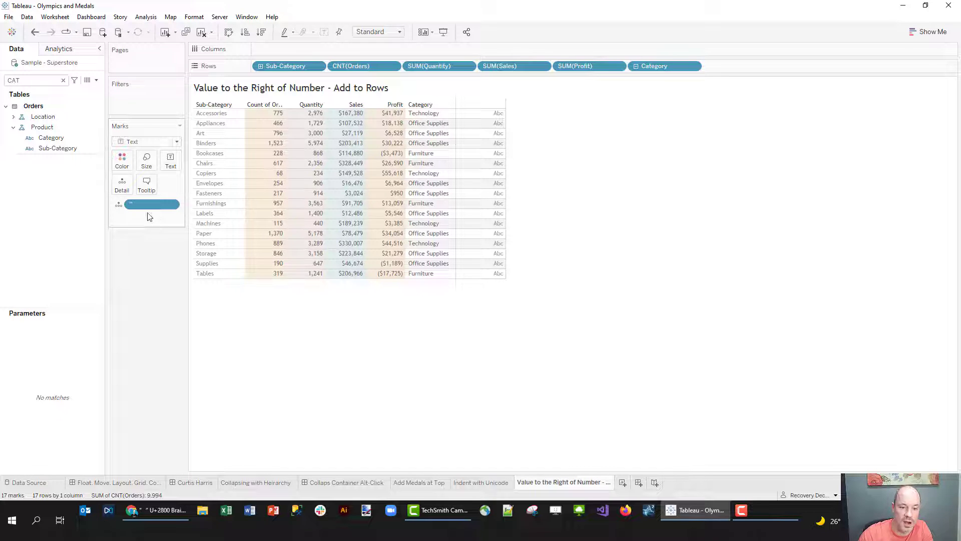
pyautogui.moveTo(459, 168)
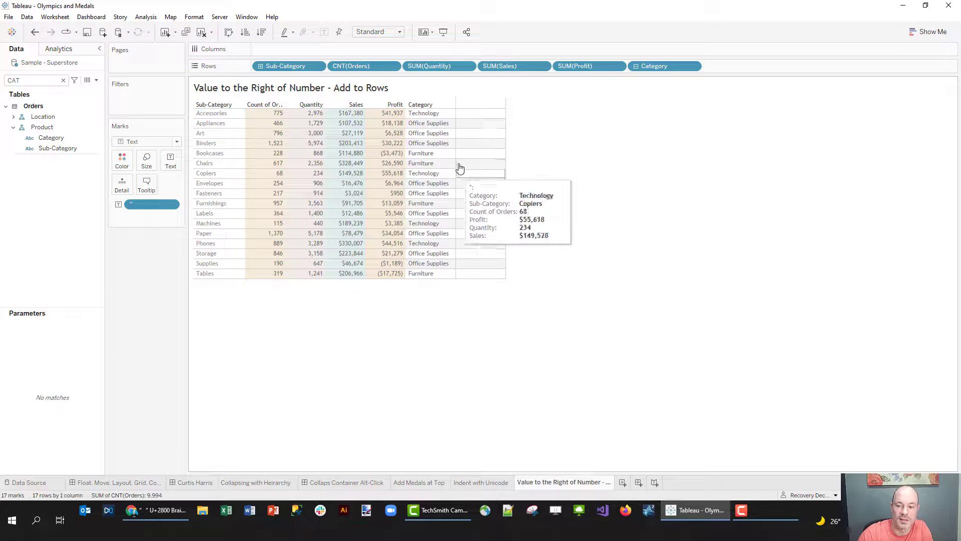
pyautogui.moveTo(509, 158)
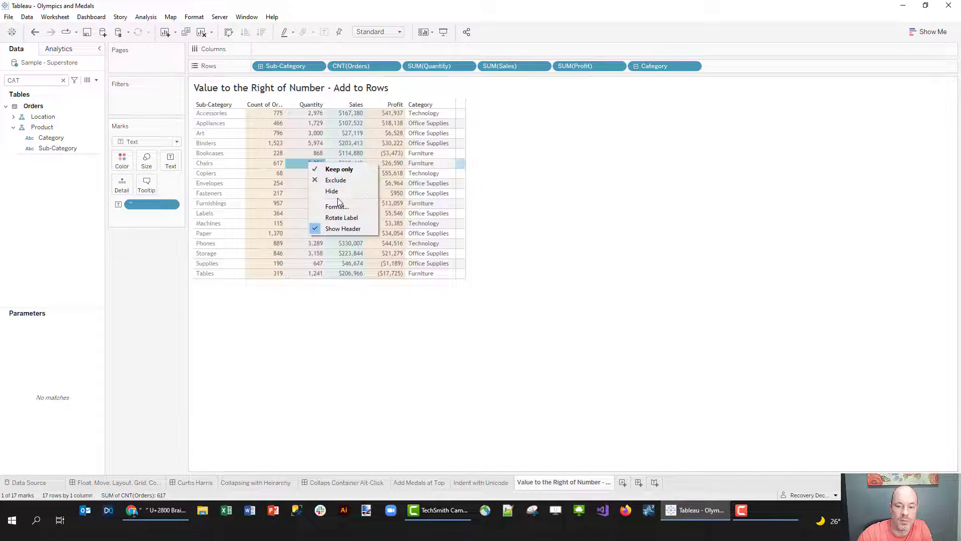
pyautogui.click(336, 206)
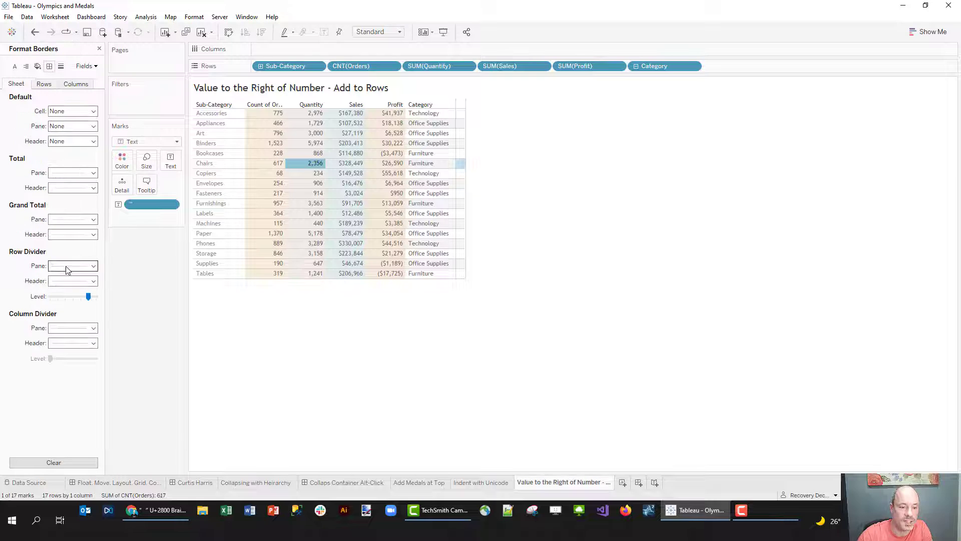